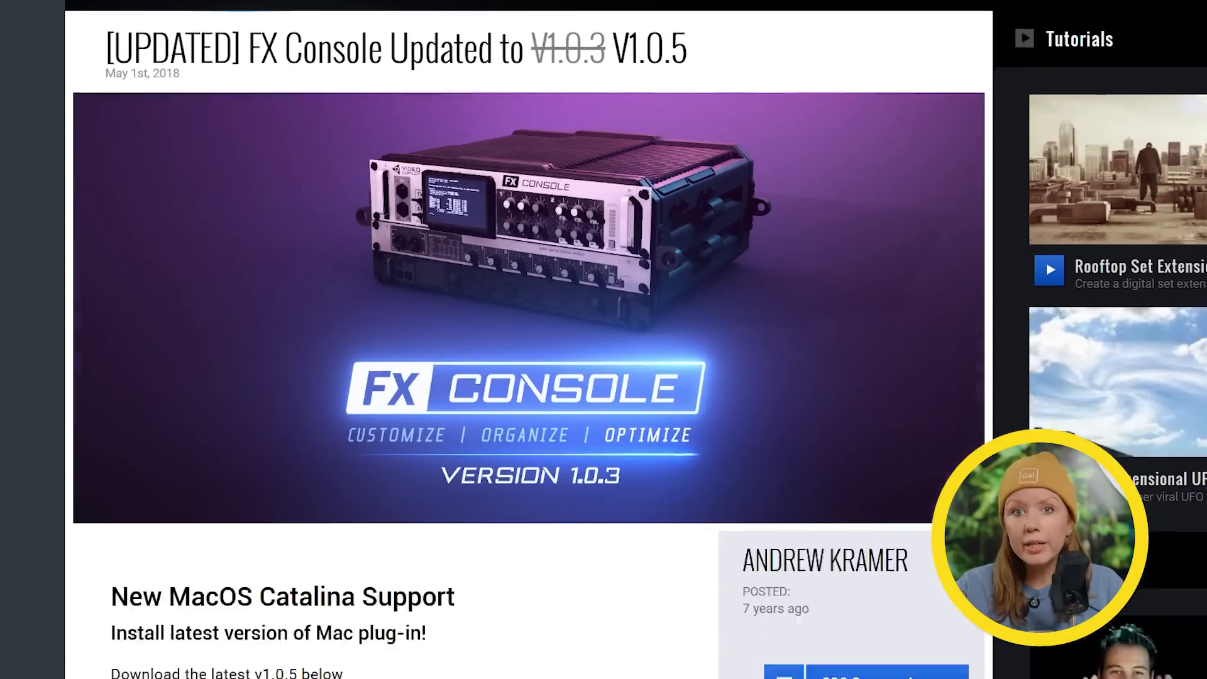
Step: Scroll through the panel while the 3D Camera Tracker analyzes the park footage
scroll("down", 3)
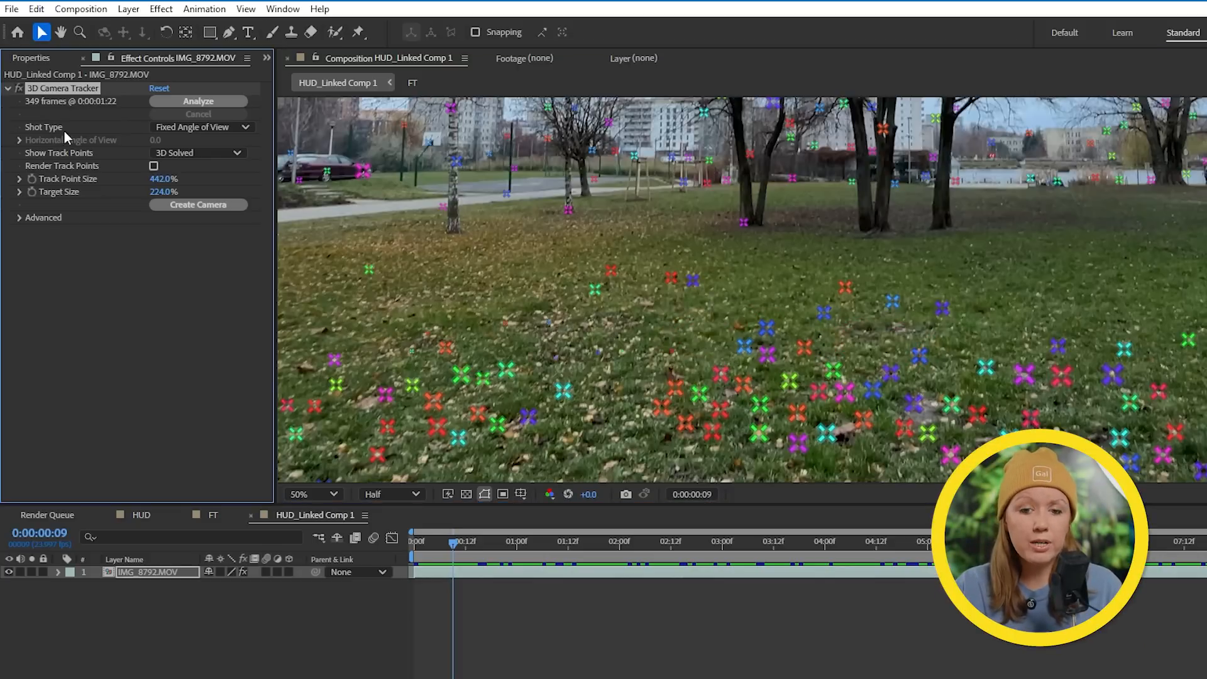
Step: Review the 3D Camera Tracker's Advanced solve settings, keeping Solve Method on Auto Detect
left_click(19, 218)
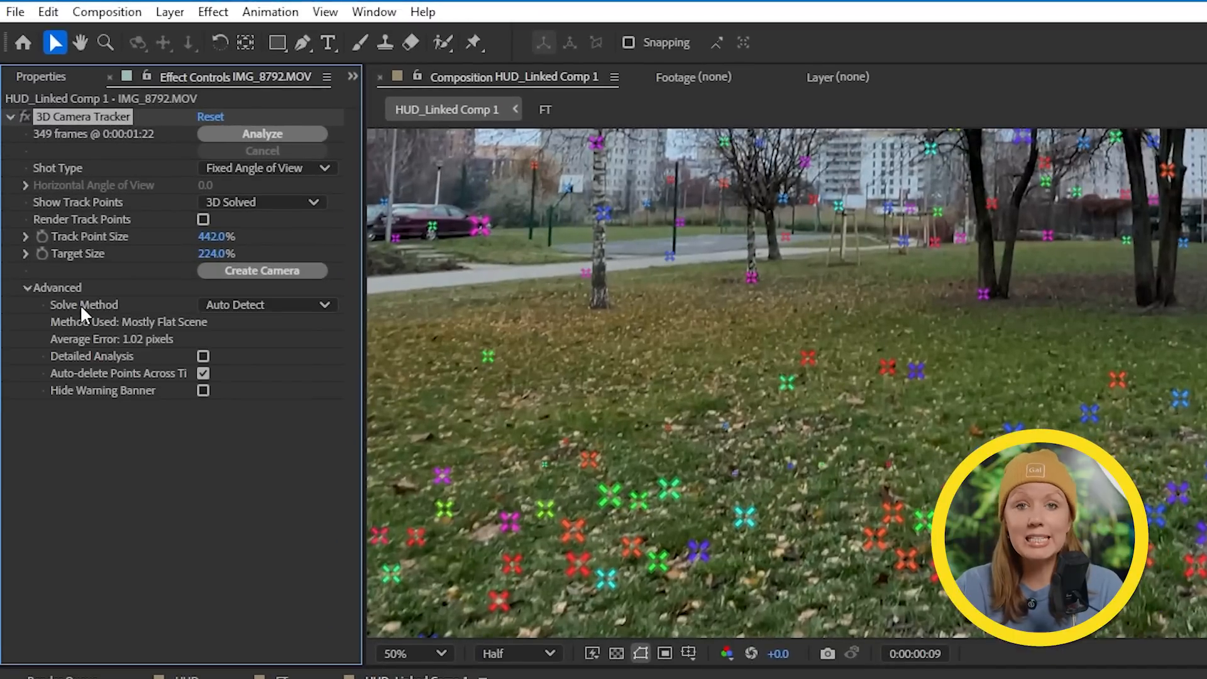
left_click(265, 304)
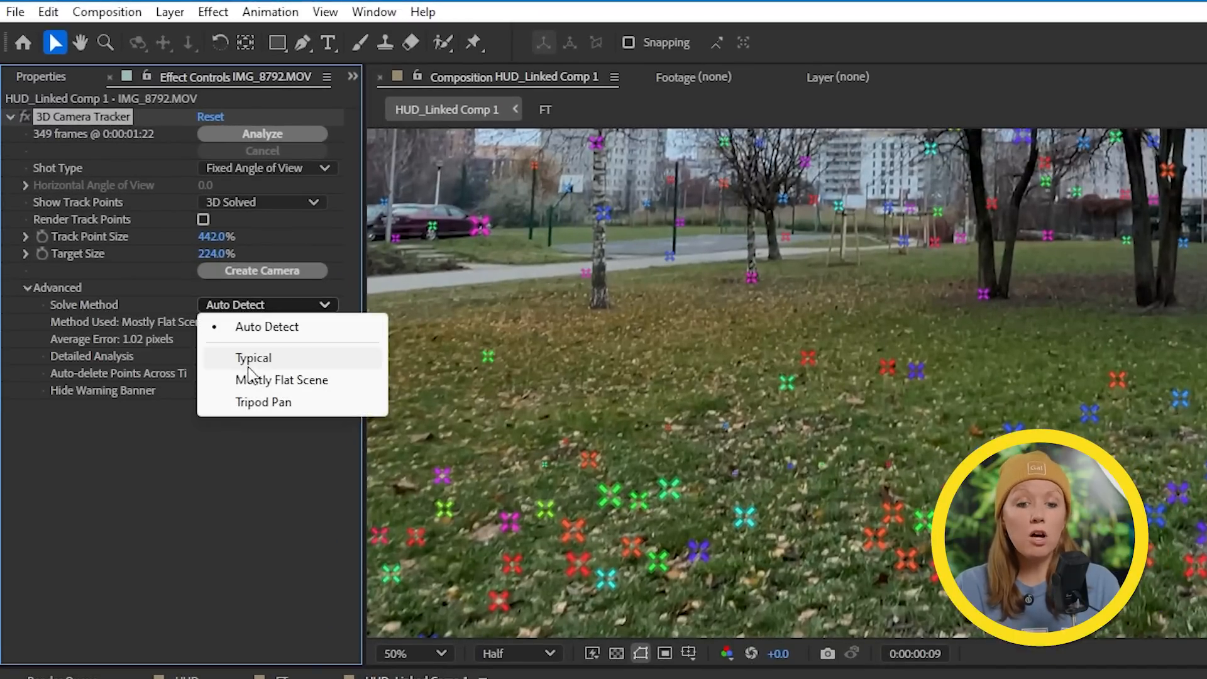
left_click(267, 327)
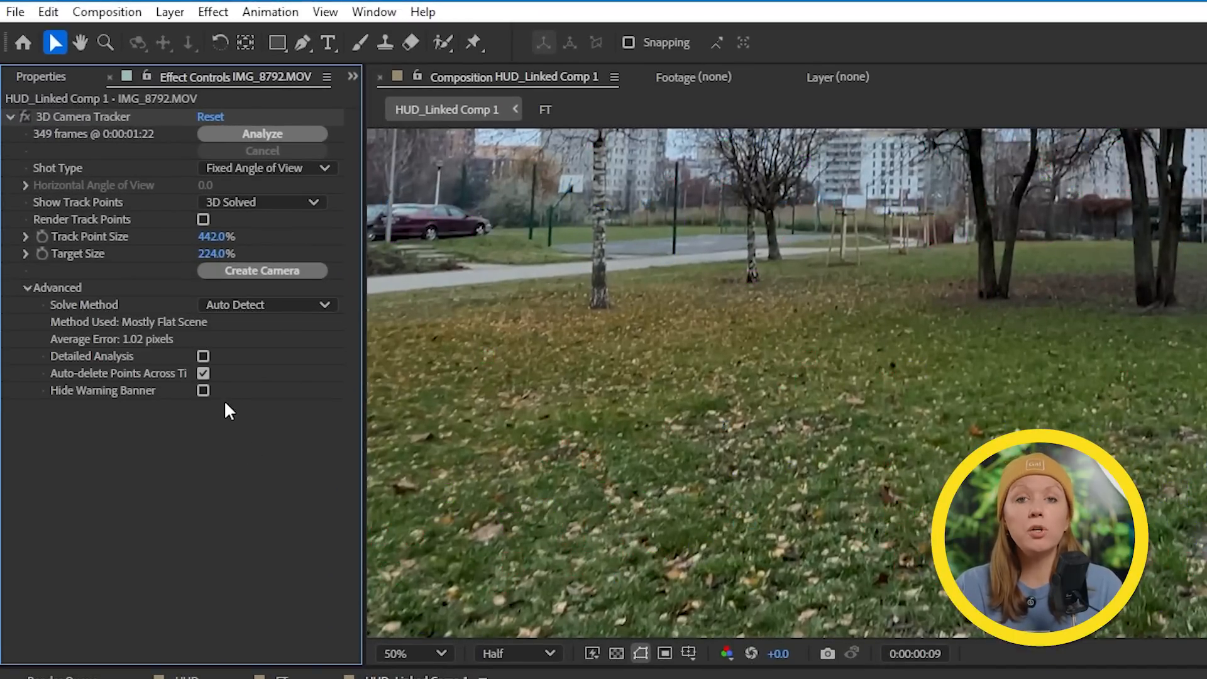
left_click(204, 372)
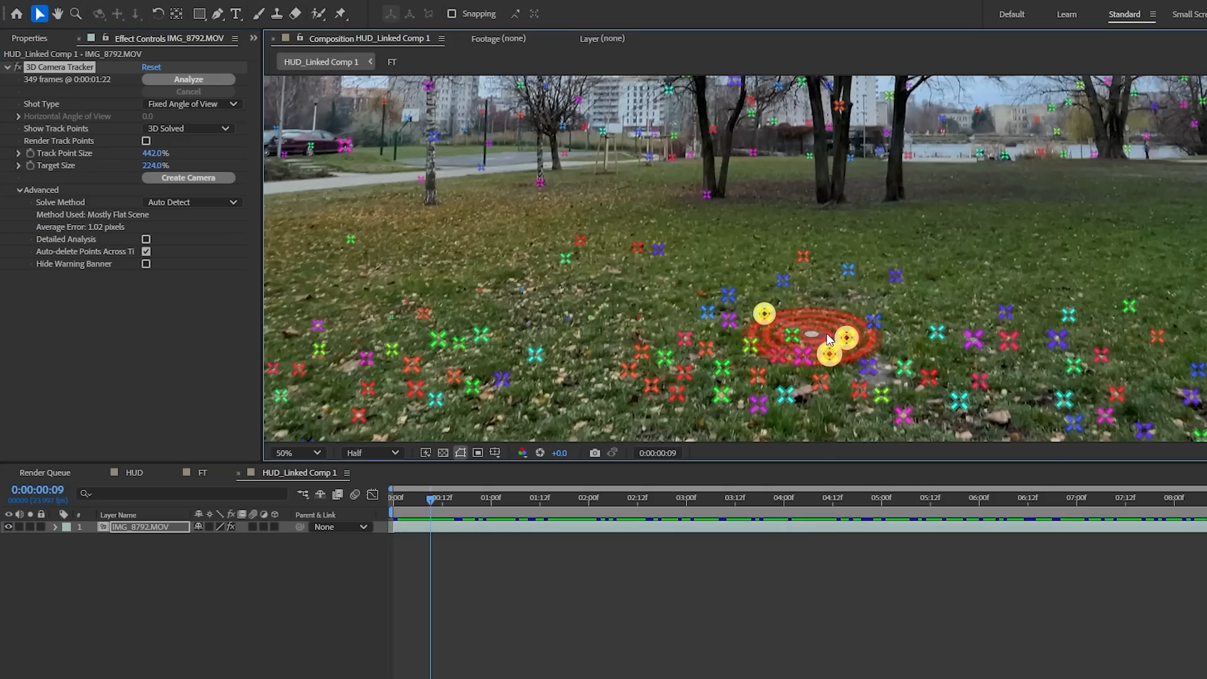
Step: Set the ground plane and origin at the grass target and create a solid and camera there
right_click(828, 341)
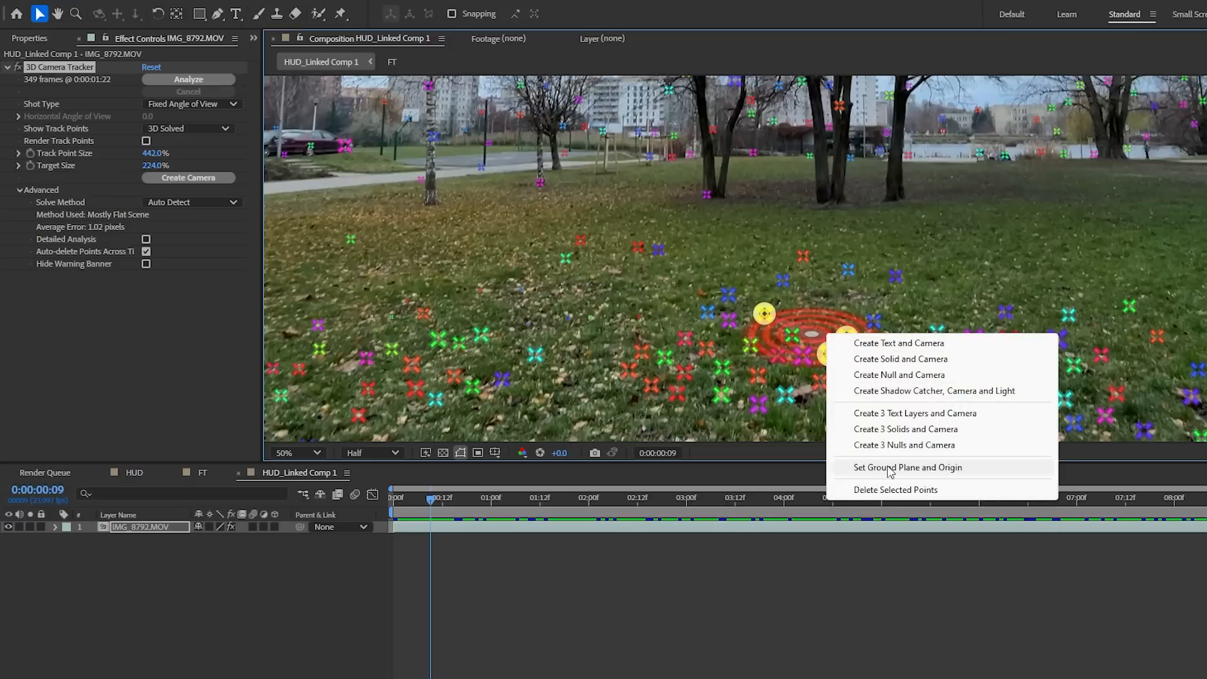
left_click(908, 468)
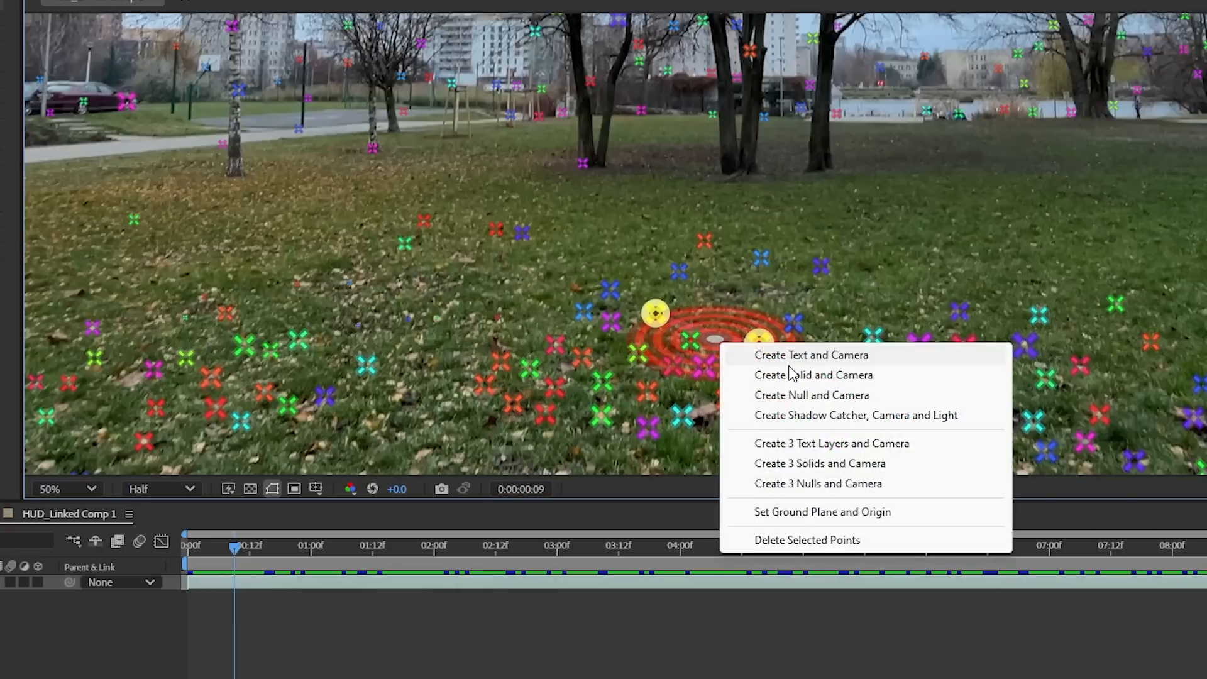
left_click(814, 374)
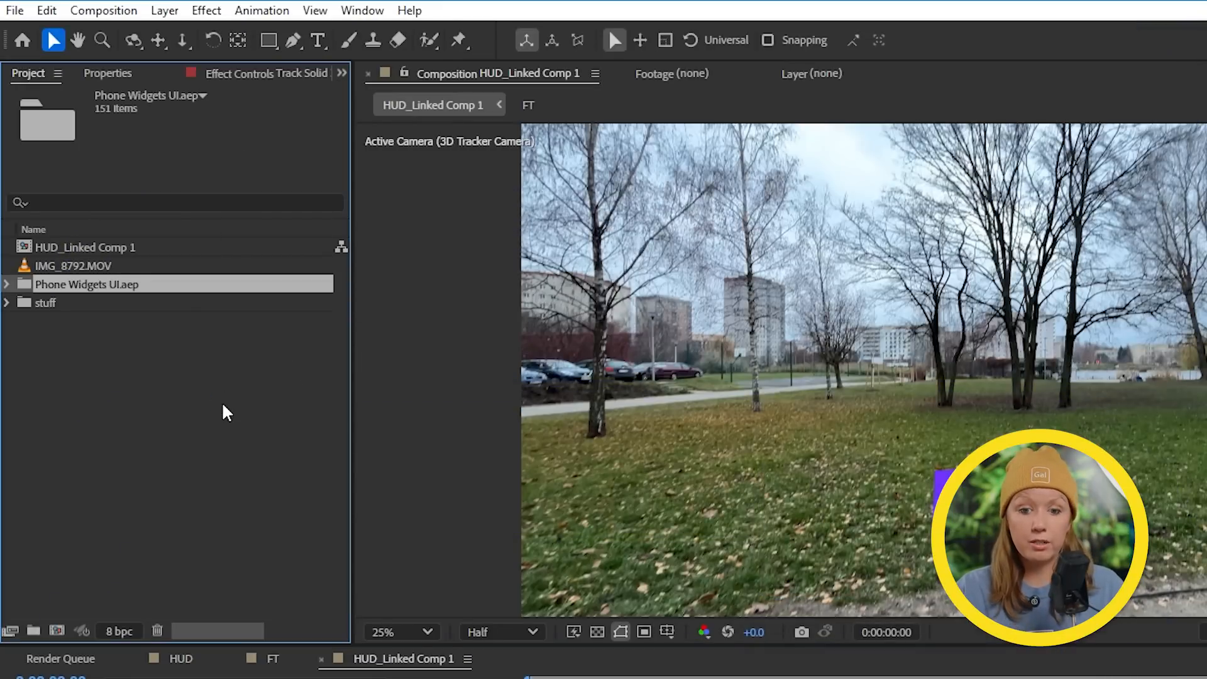
Step: Expand the Phone Widgets UI project down to the 08. Mail widget folder
left_click(7, 284)
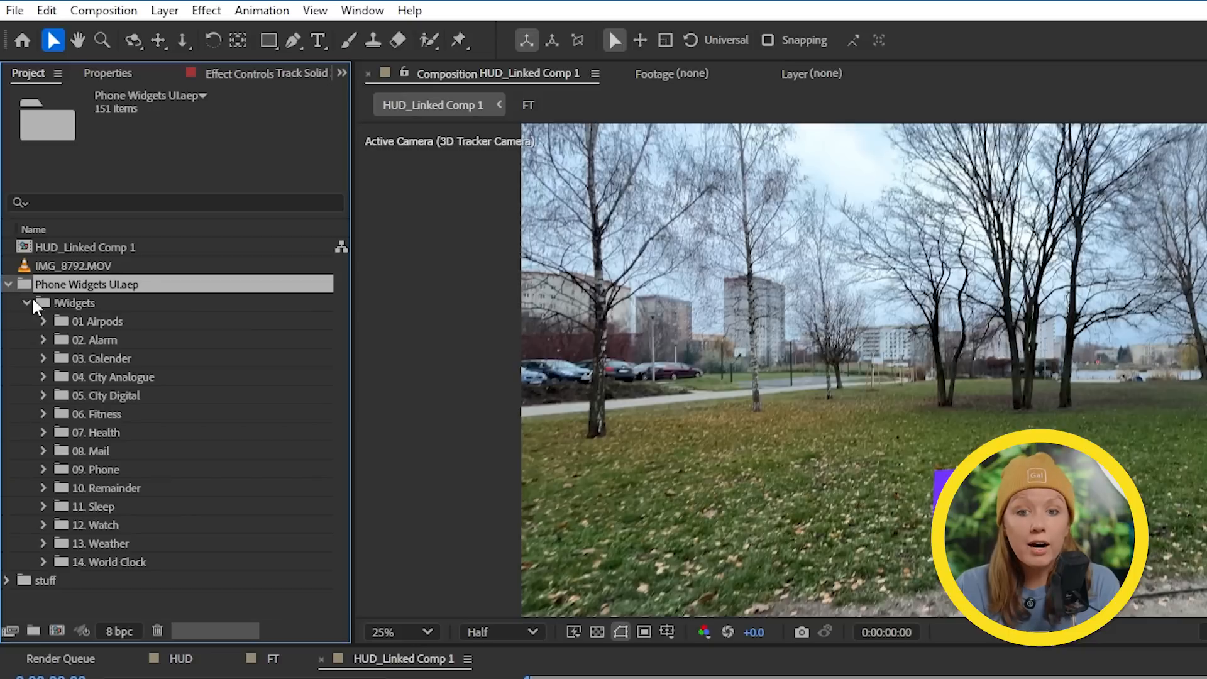
left_click(98, 469)
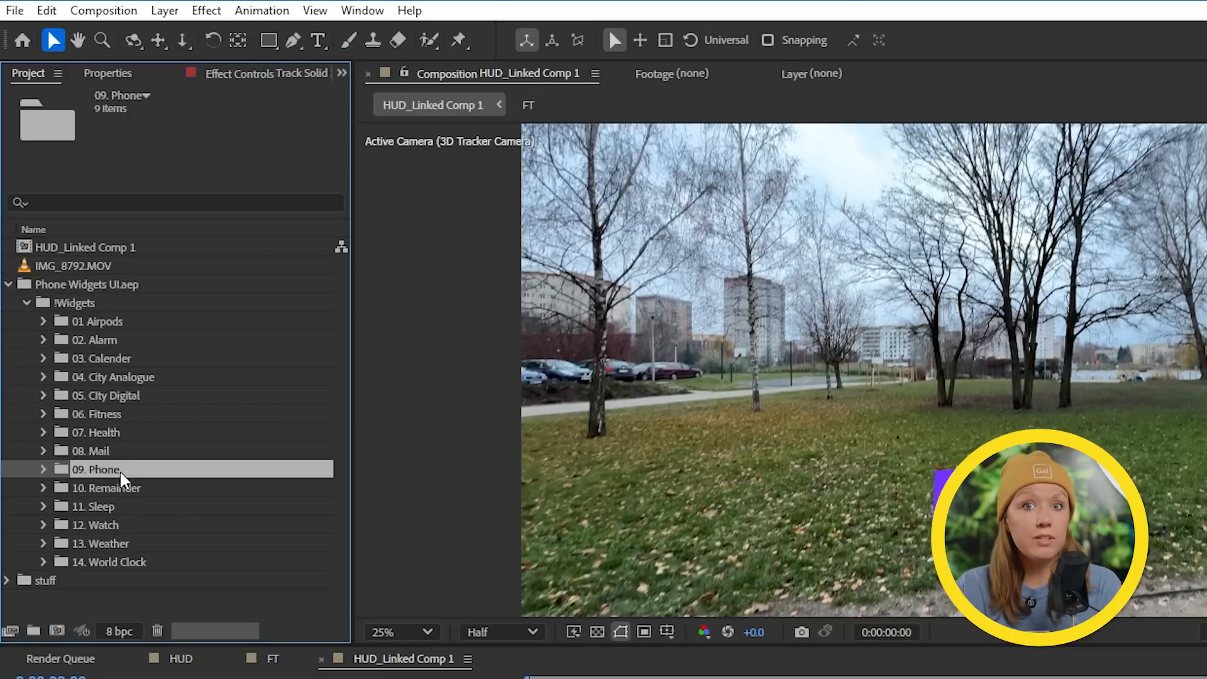
left_click(98, 450)
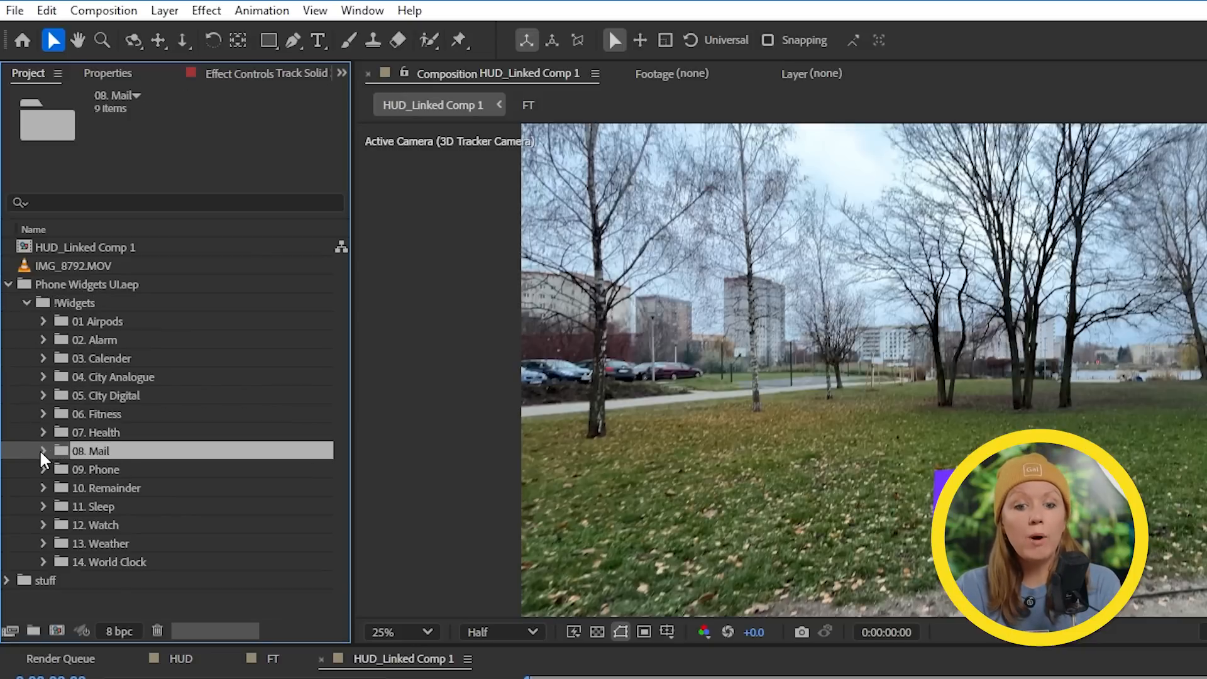
left_click(44, 450)
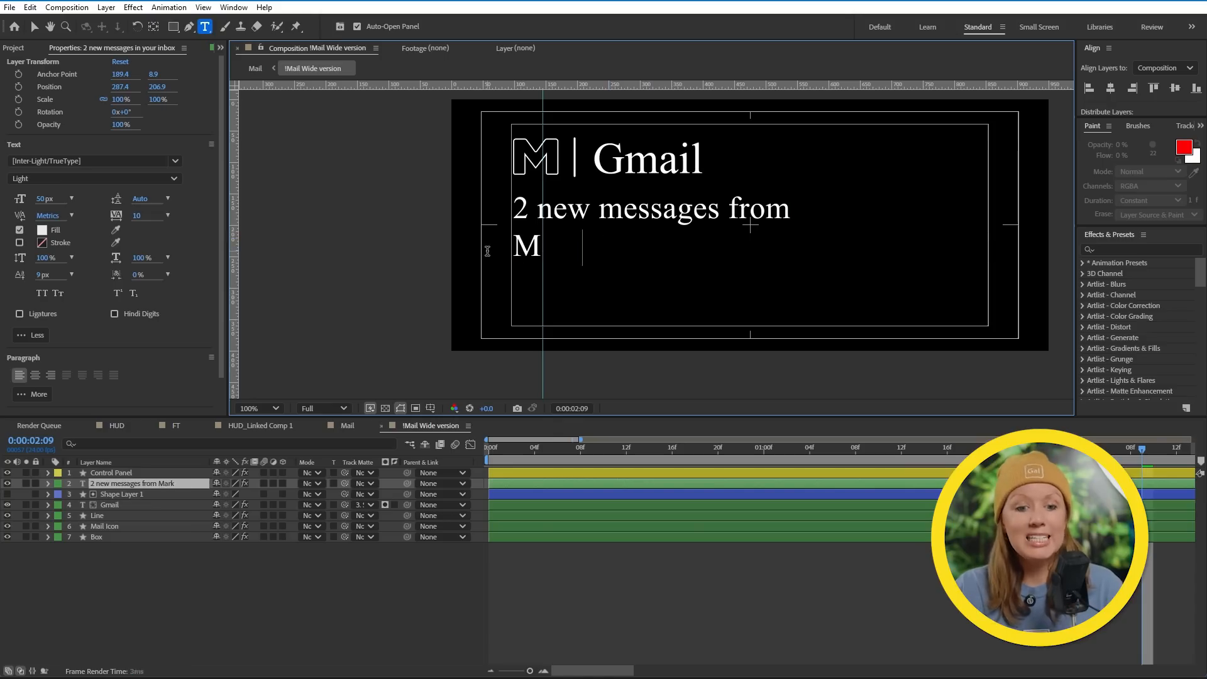
Step: Complete the Gmail notification sender name as 'Mark Zuckerberg'
type("ark Zuckerberg")
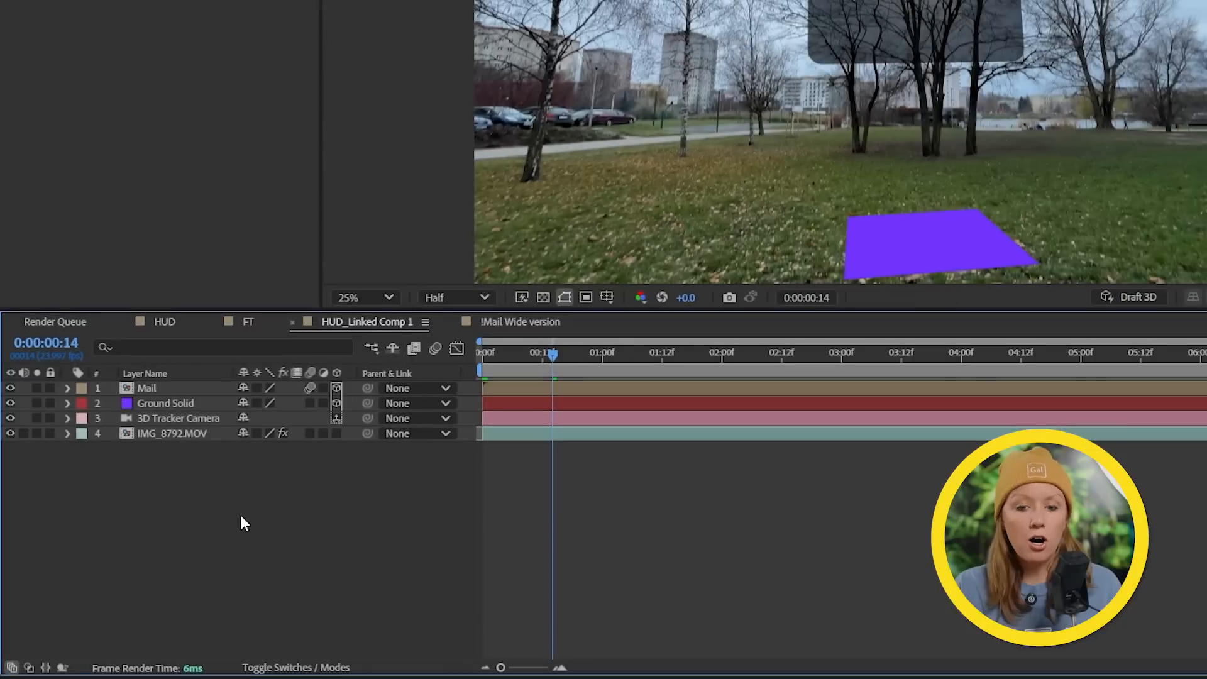
Step: Copy the Ground Solid's Position value to reuse on the Mail widget layer
key("p")
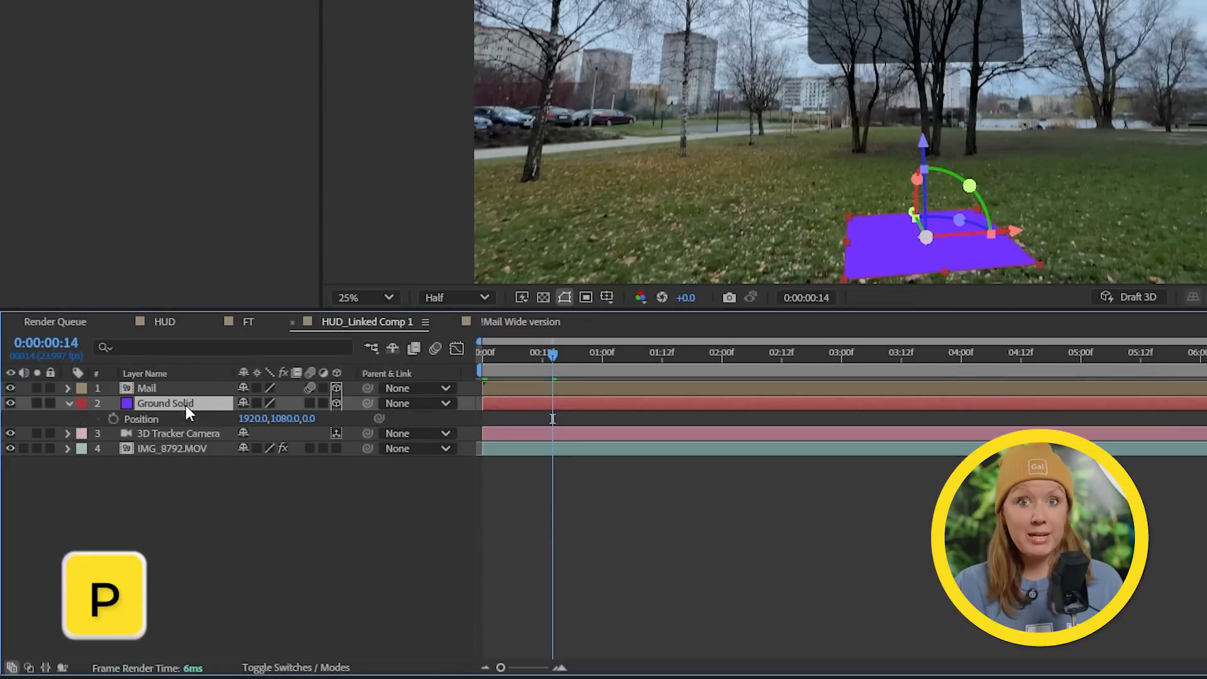
left_click(141, 419)
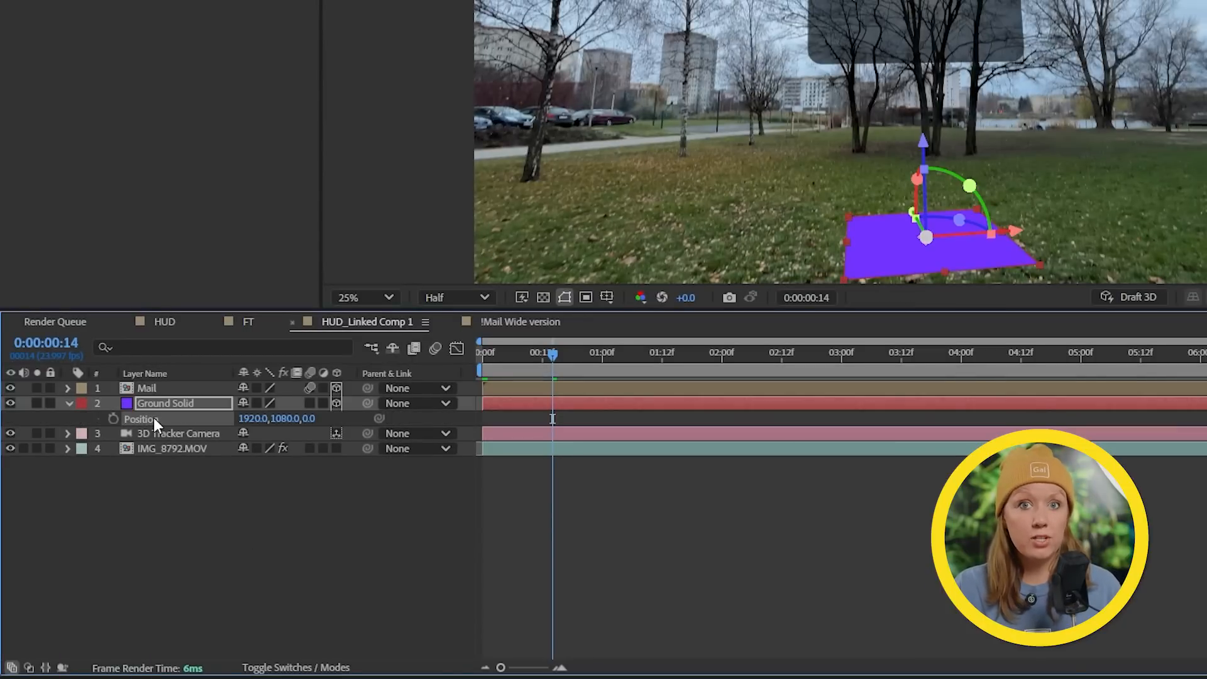
key("ctrl+c")
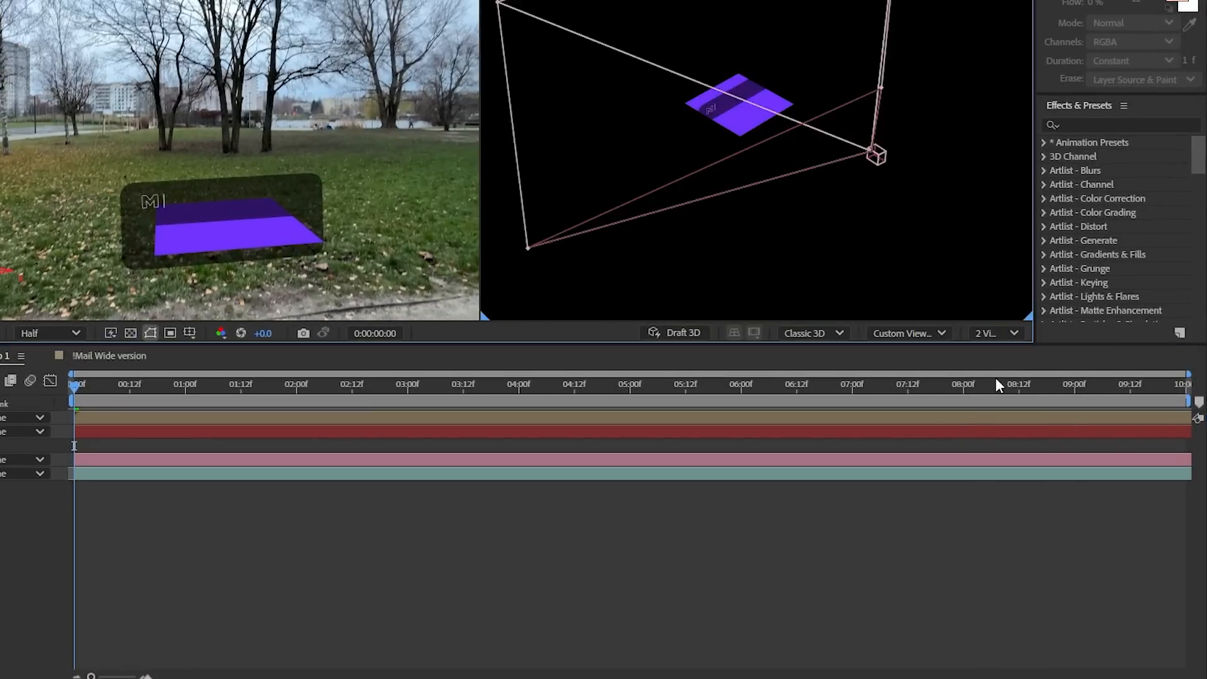
Step: Set the second viewer to Custom View 1 to see the tracked scene from the side
left_click(907, 332)
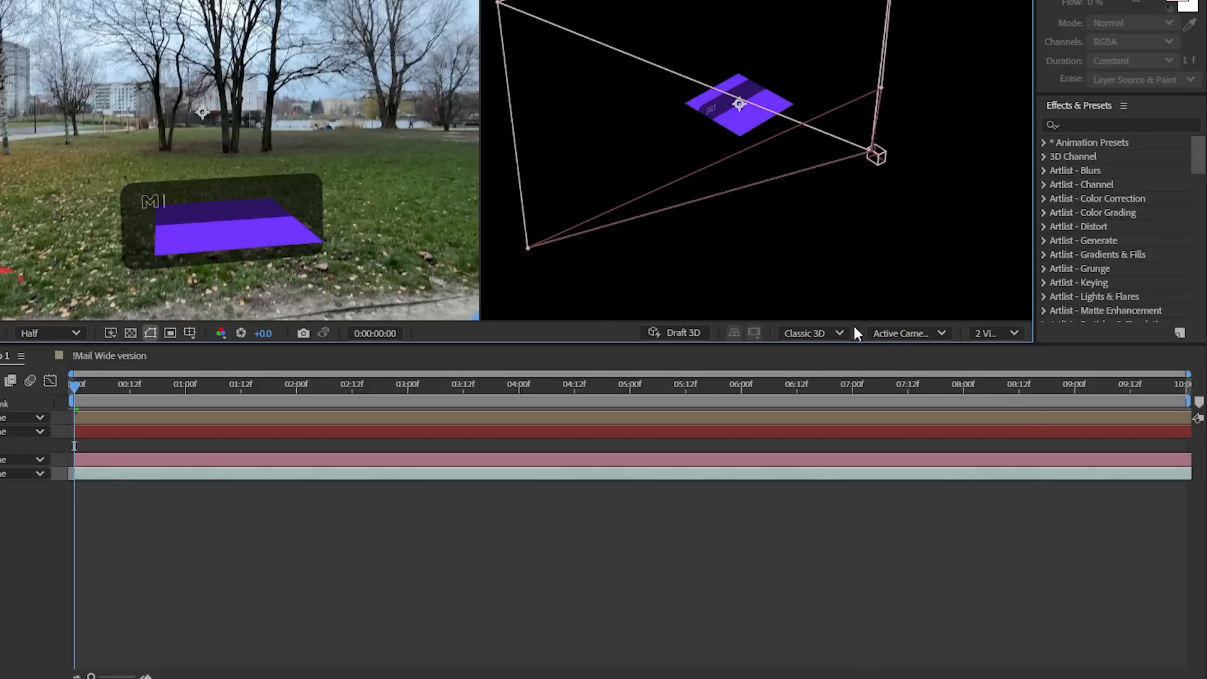
left_click(908, 332)
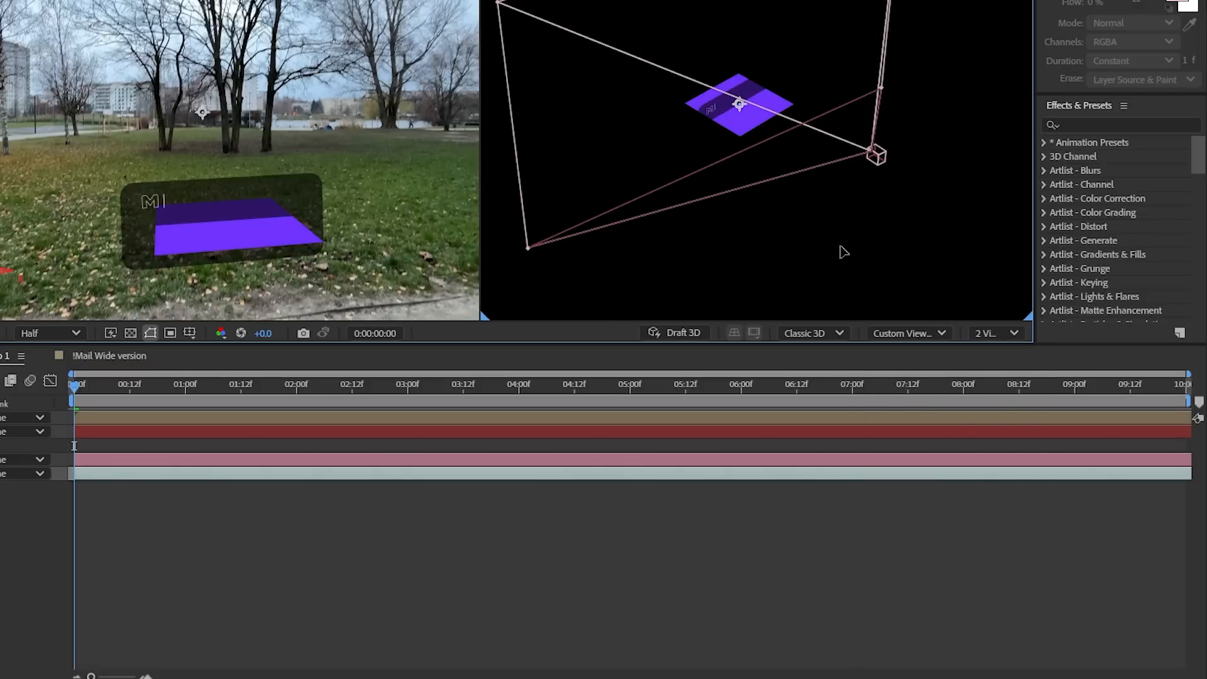
left_click(907, 332)
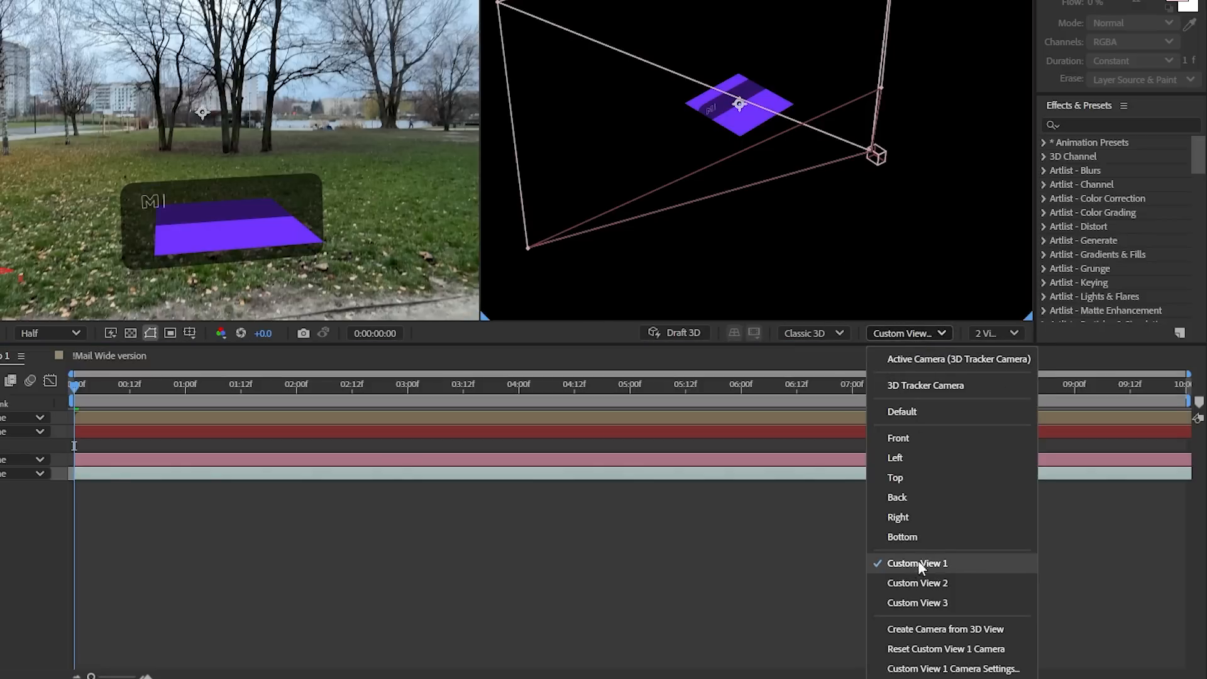
left_click(916, 564)
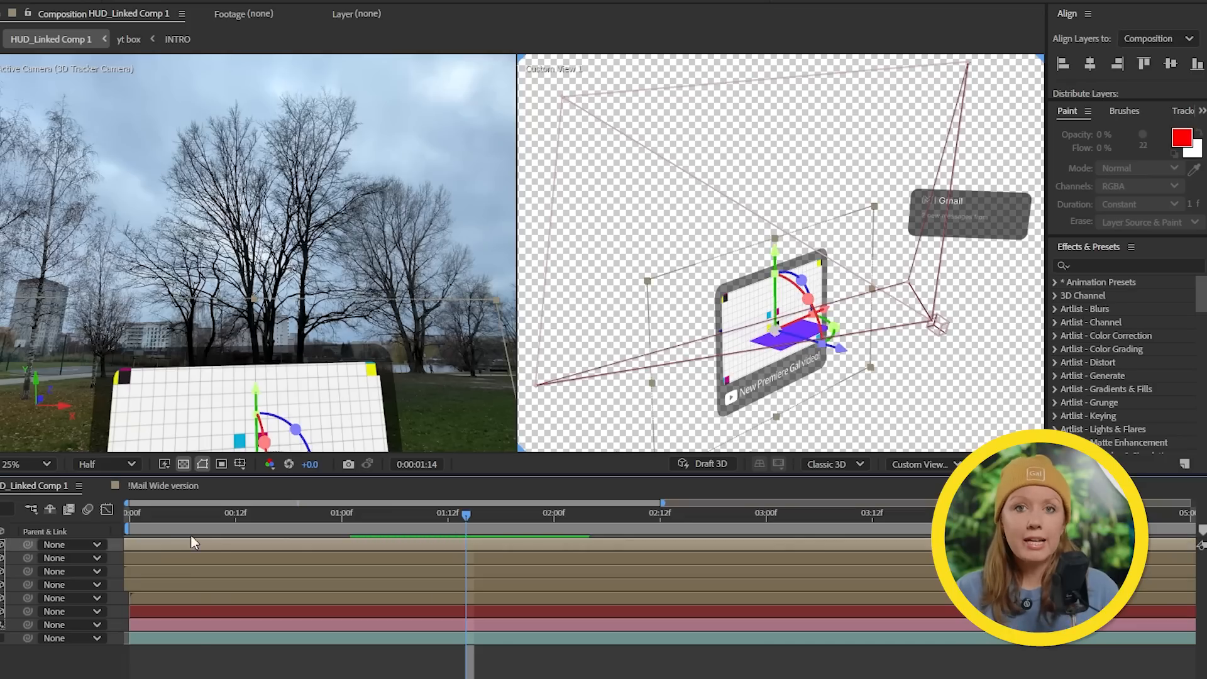
Step: Lift the YouTube card and weather clock widget higher above the park path
left_click_drag(466, 513, 403, 513)
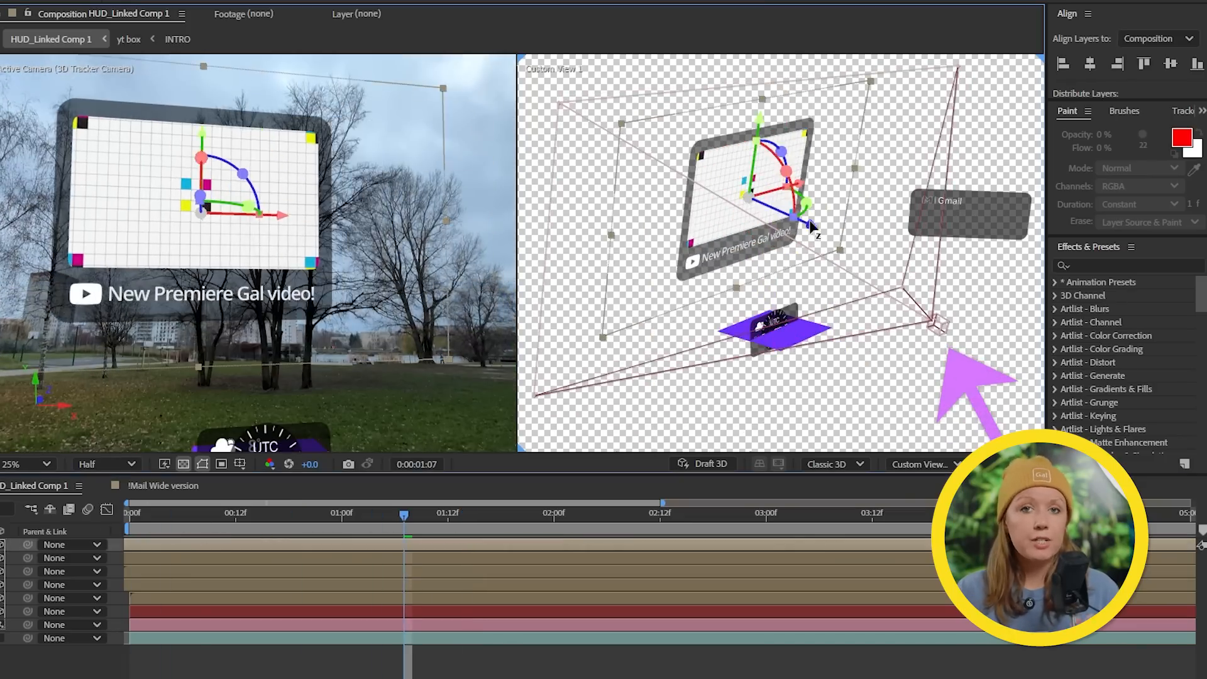
left_click_drag(404, 513, 547, 513)
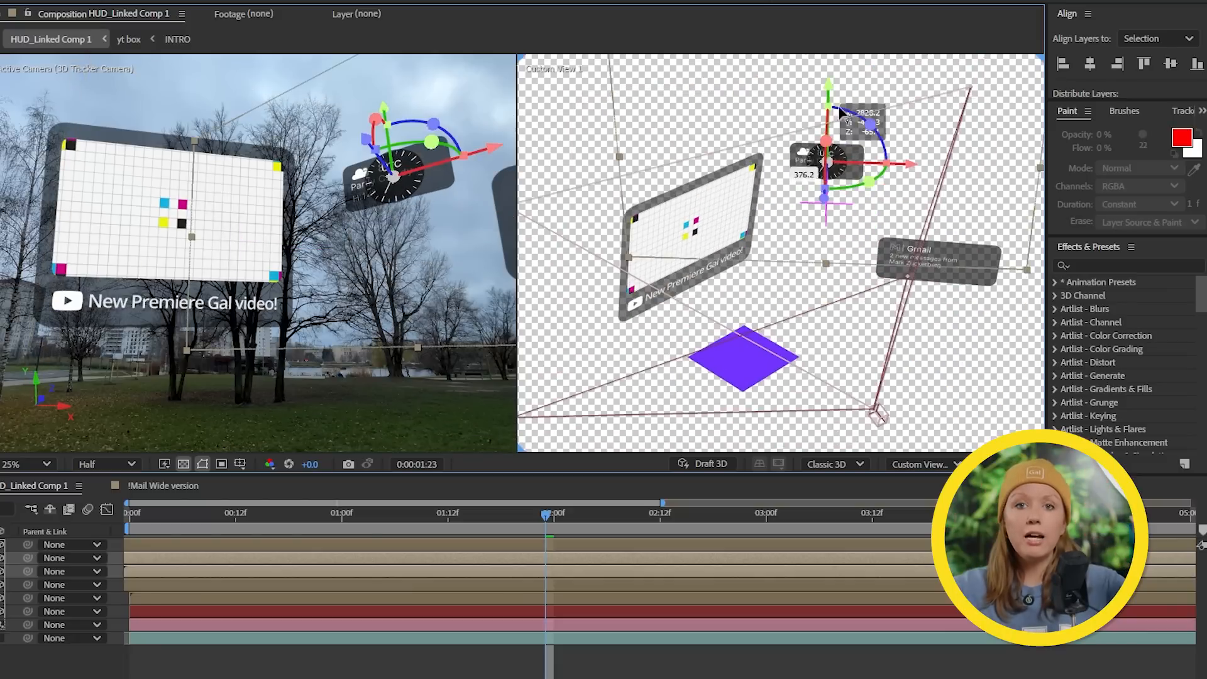
left_click(766, 513)
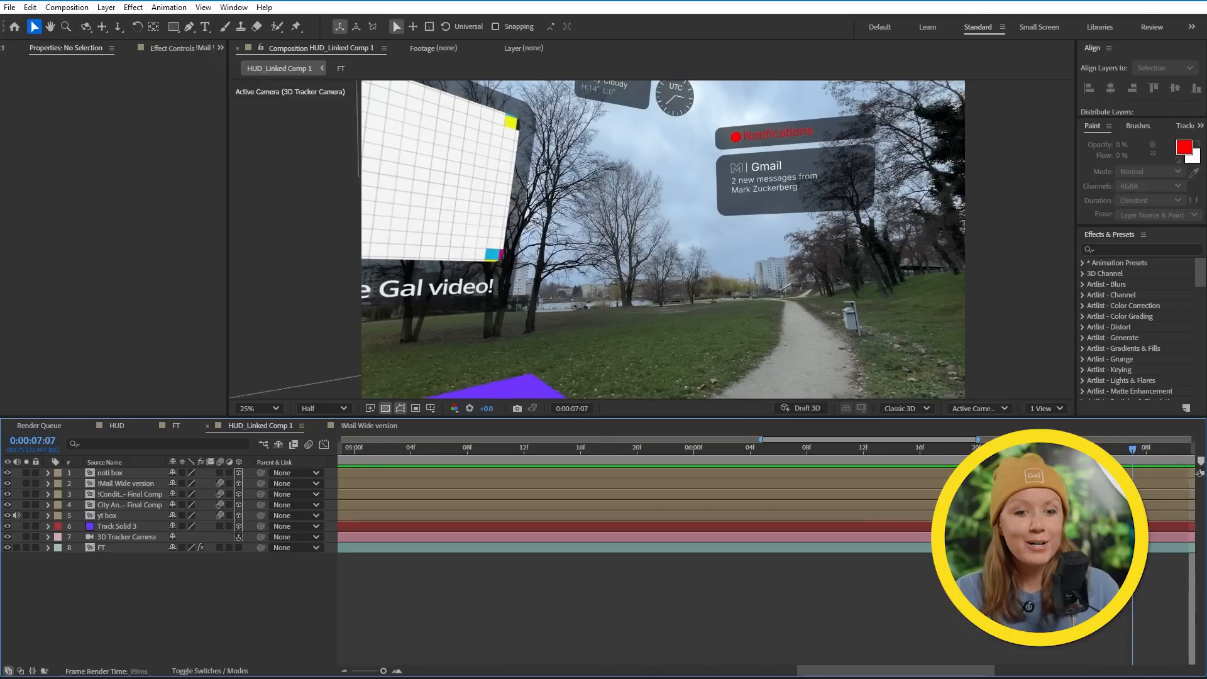
Step: Select the !Mail Wide version layer and reveal its Transform properties for keyframing
left_click(878, 447)
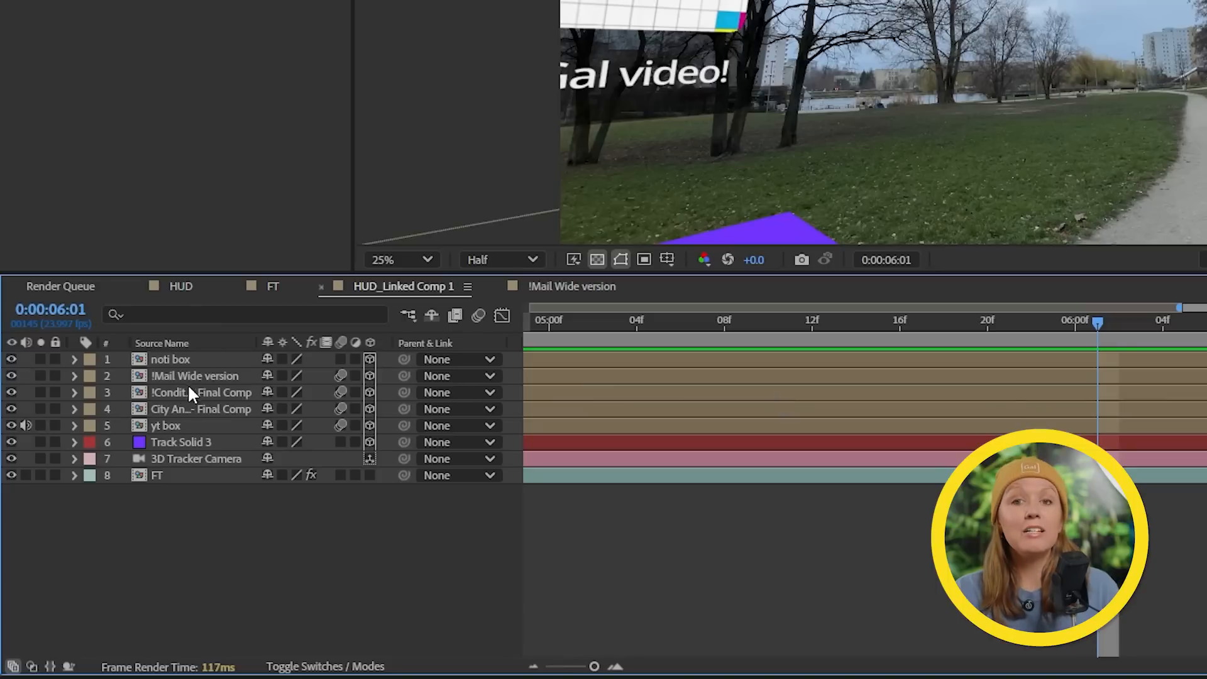
left_click(74, 376)
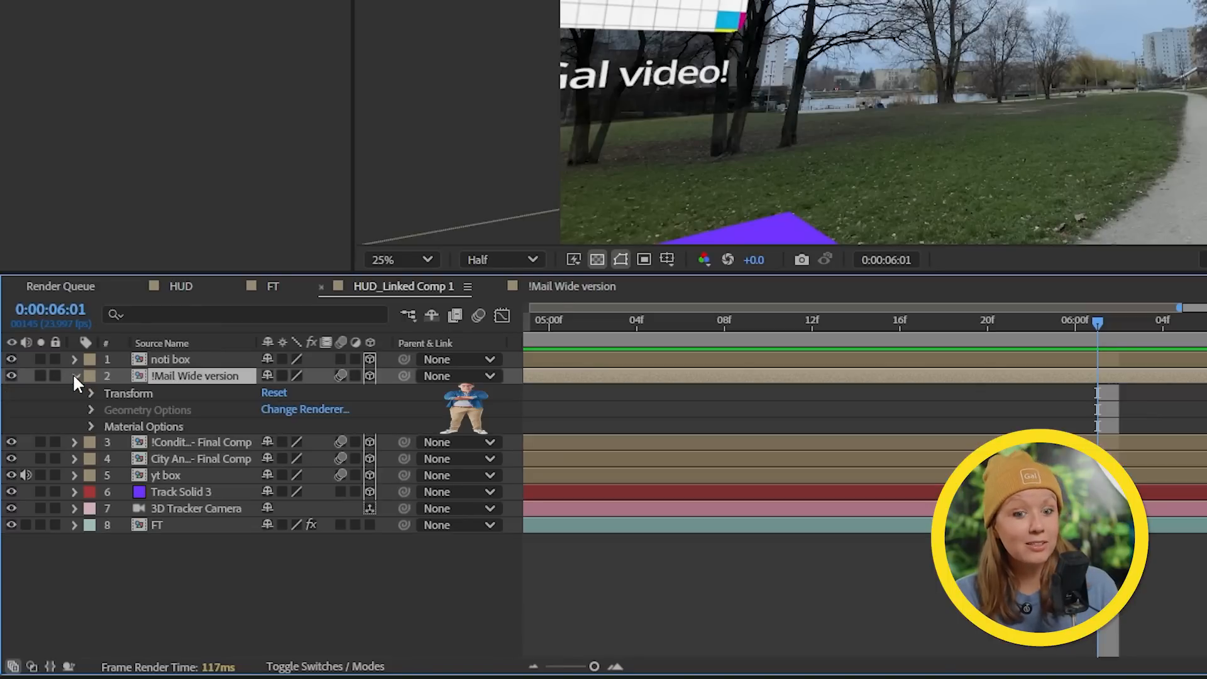
left_click(91, 393)
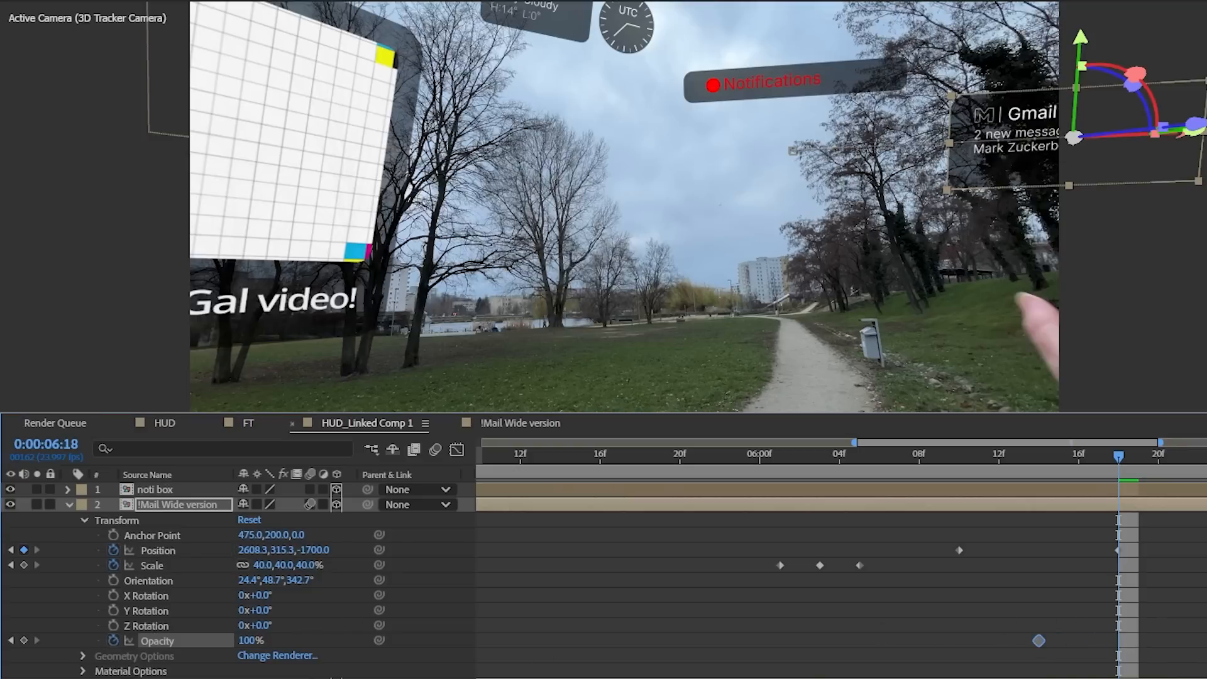
Step: Adjust the Gmail card's keyframe timing so the finger appears to tap it
left_click(740, 455)
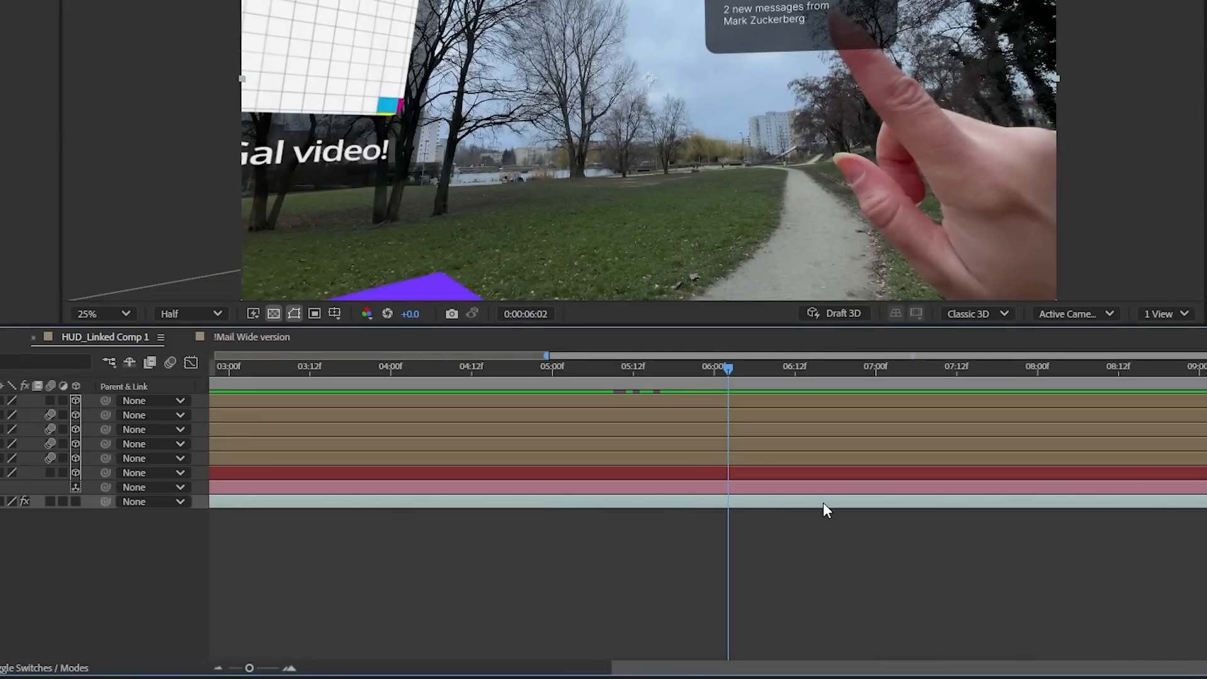
Step: Duplicate the park footage layer and open the copy on its own in the Layer panel
left_click(685, 366)
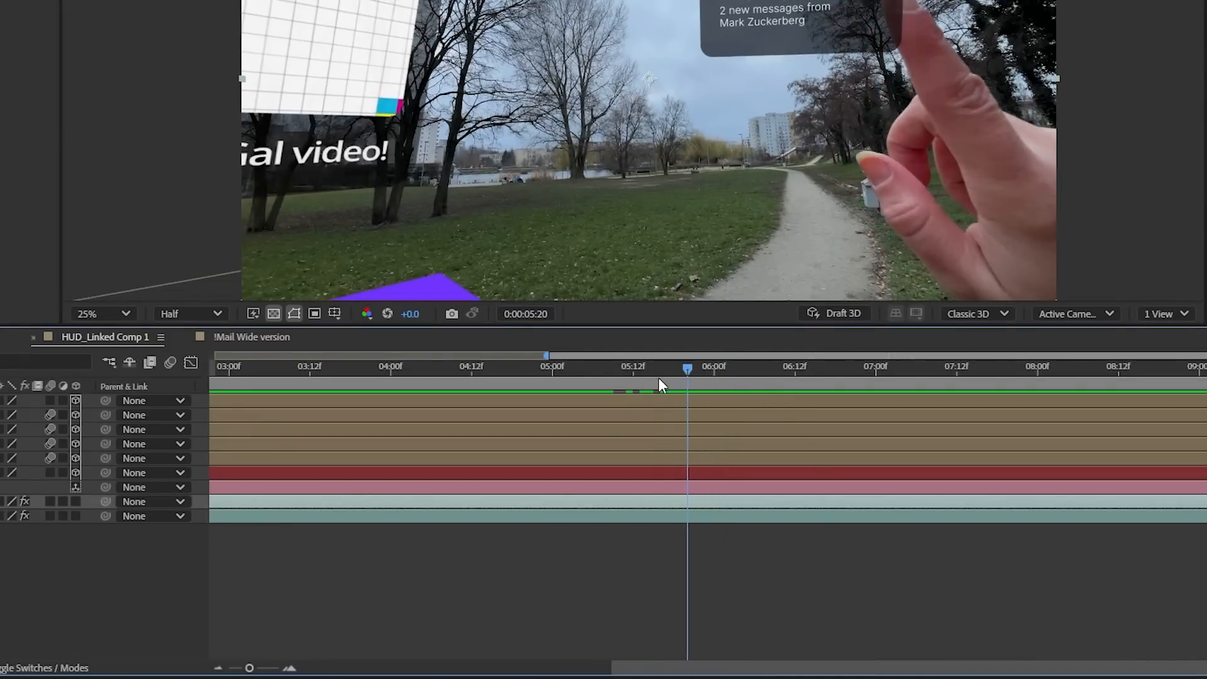
key("ctrl+shift+d")
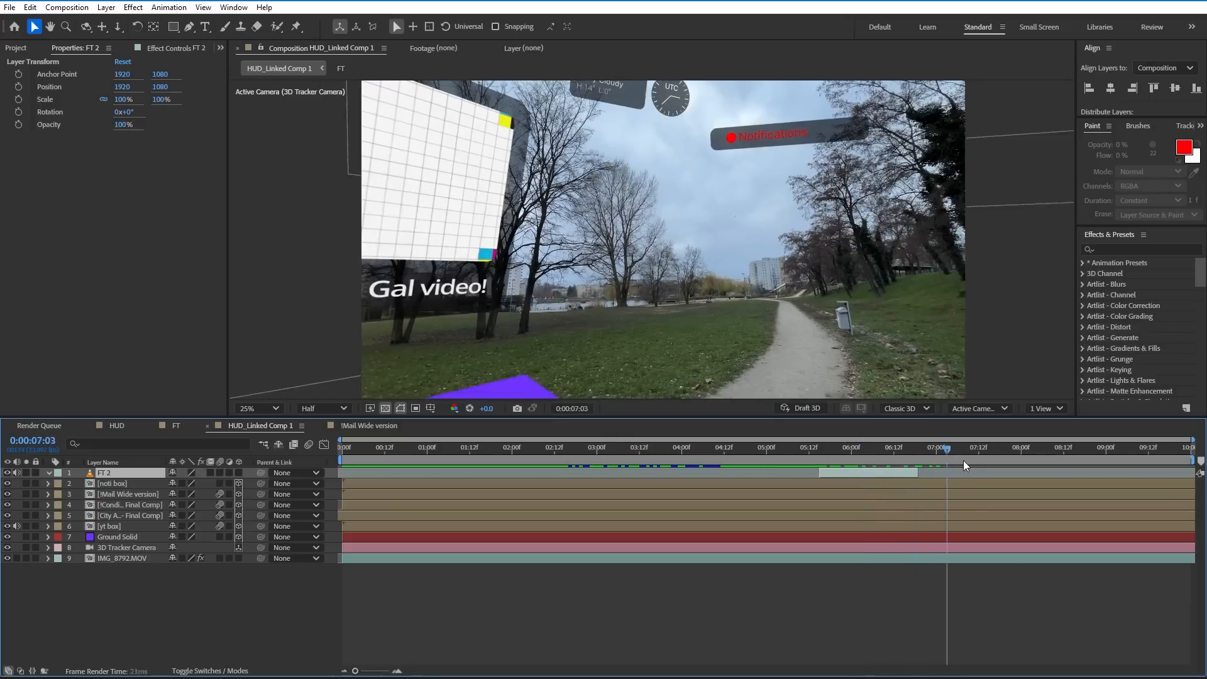
left_click(847, 447)
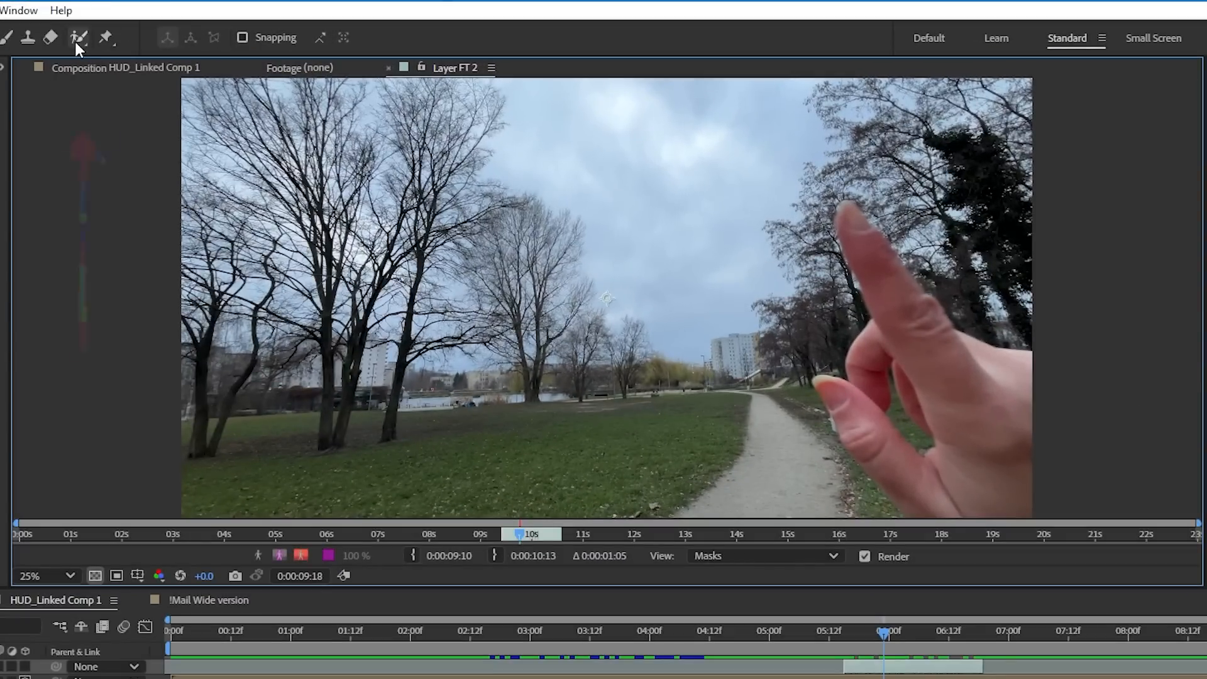
Step: Paint the hand with Roto Brush and propagate the cutout across the clip
left_click(78, 38)
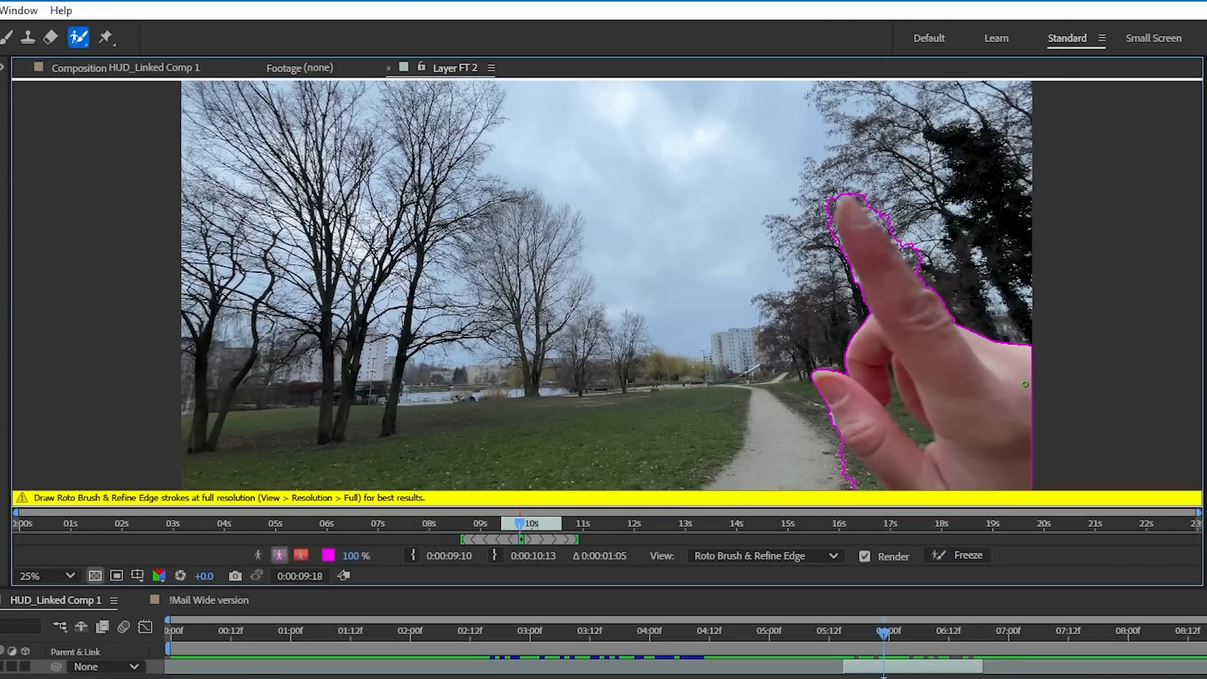
left_click(41, 576)
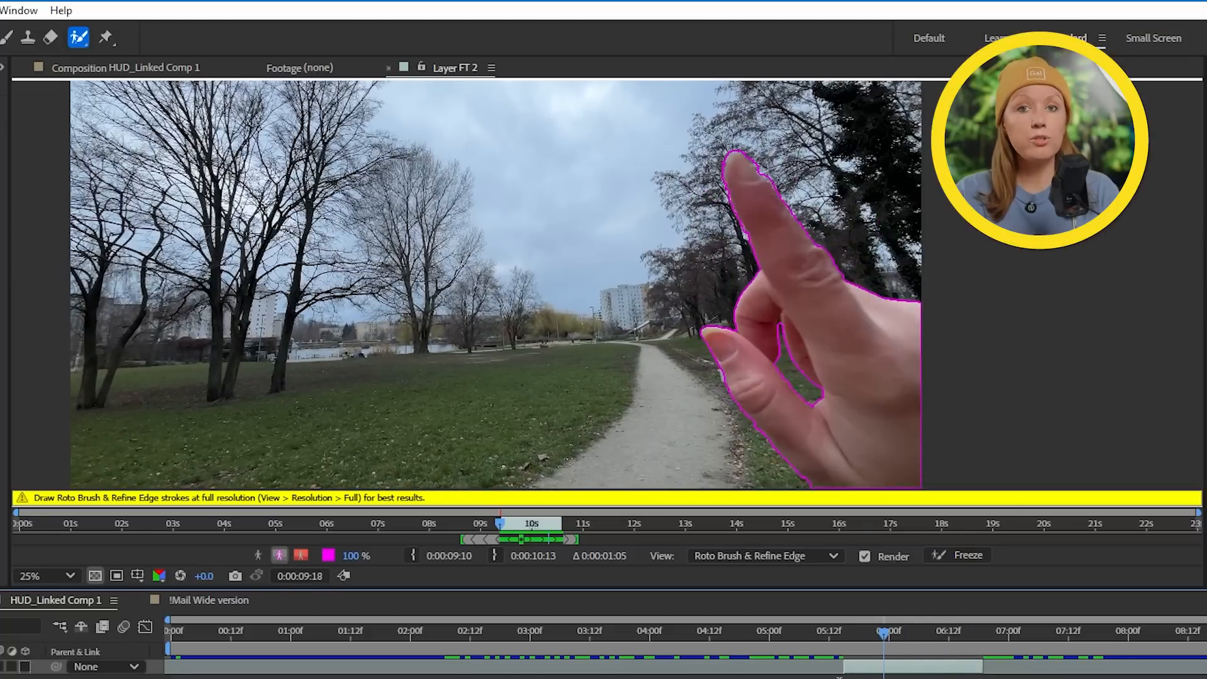
left_click(965, 554)
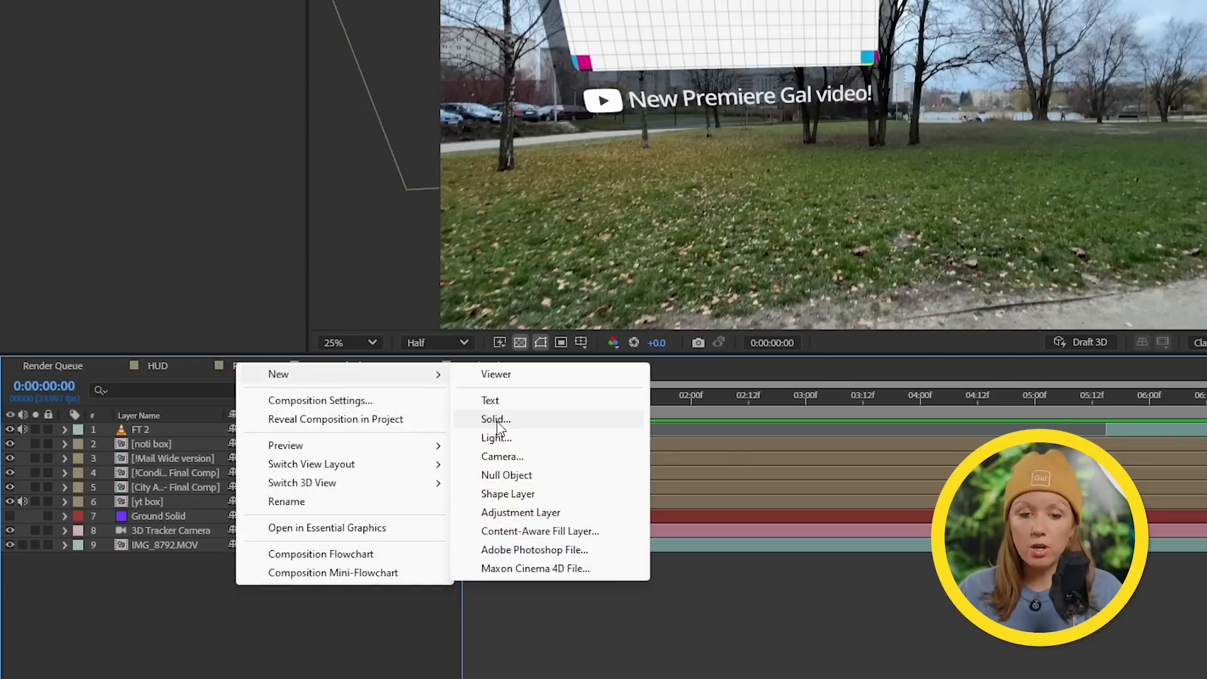
Step: Create a masked solid and pre-compose it as GRID, moving all attributes into the new comp
left_click(495, 418)
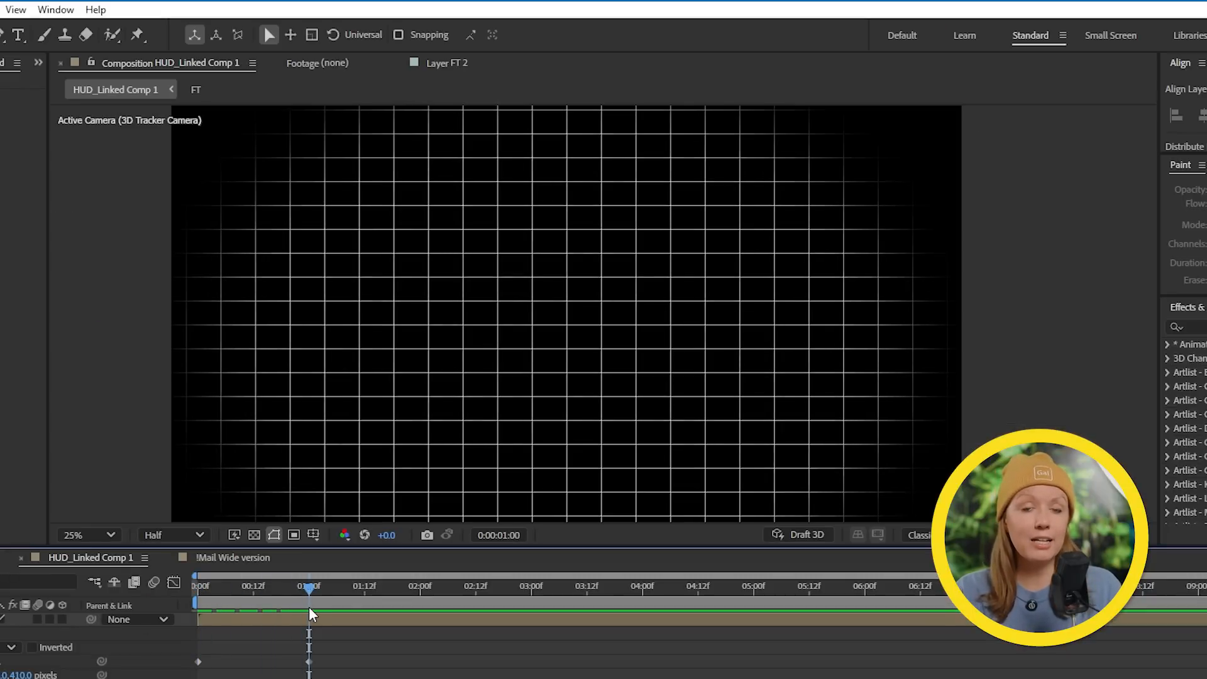
right_click(177, 441)
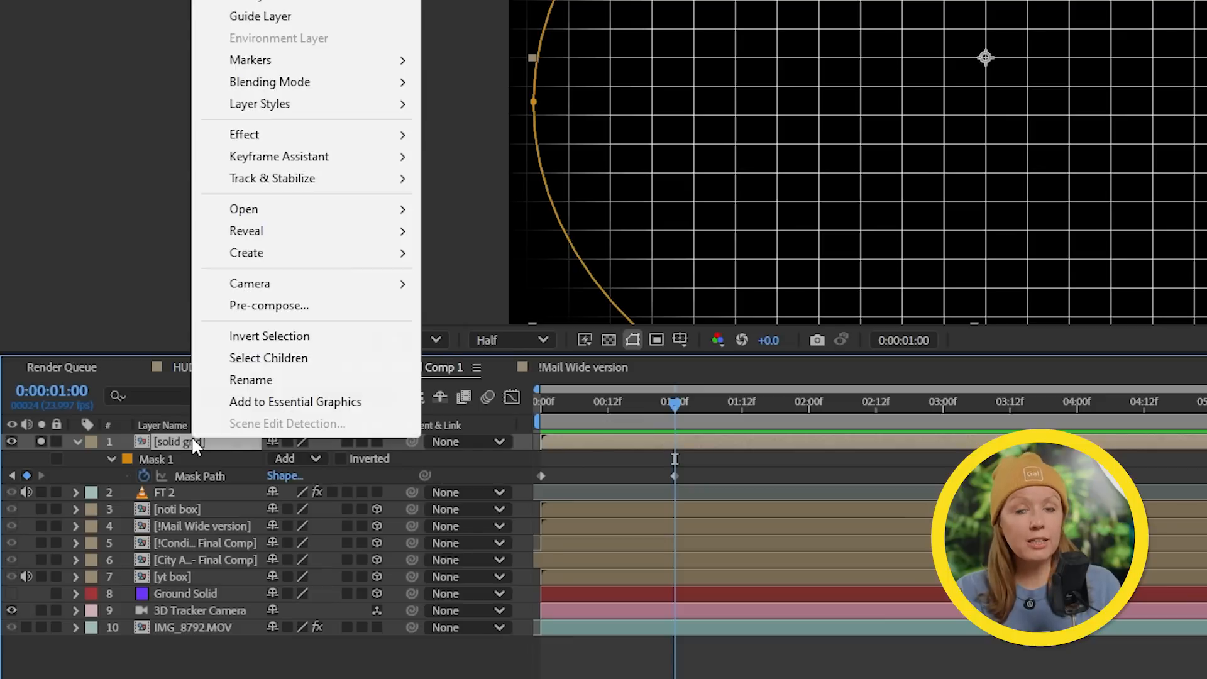
left_click(269, 304)
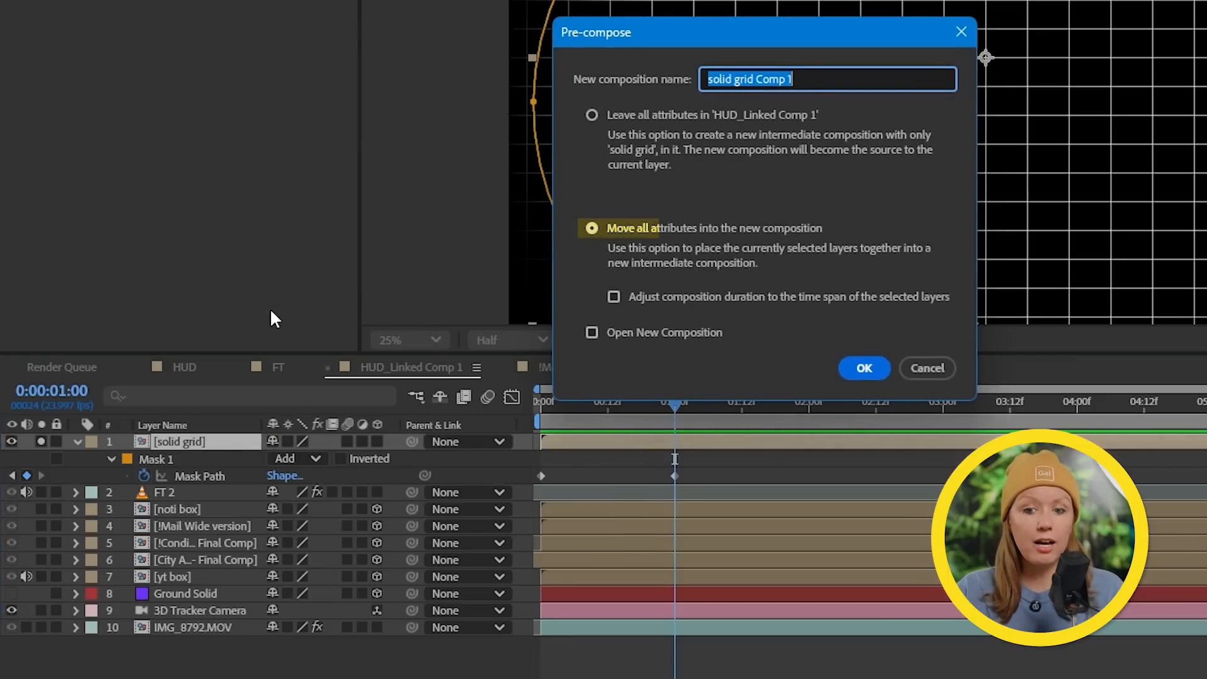
type("GRID")
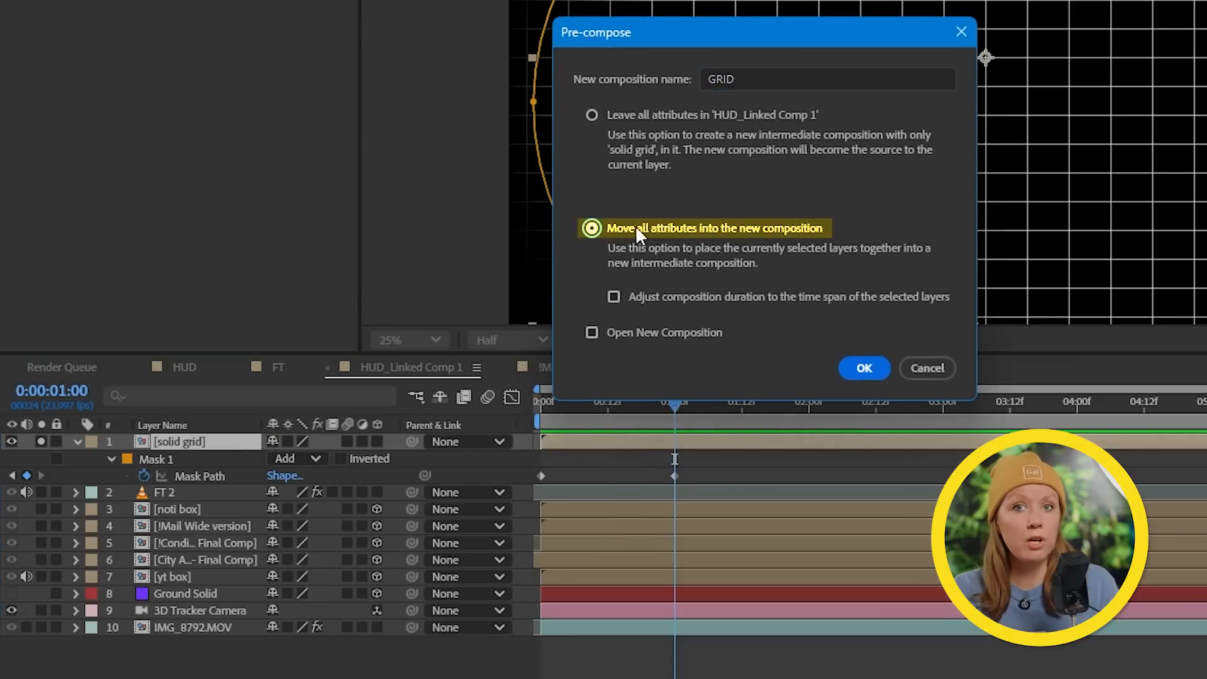
left_click(864, 369)
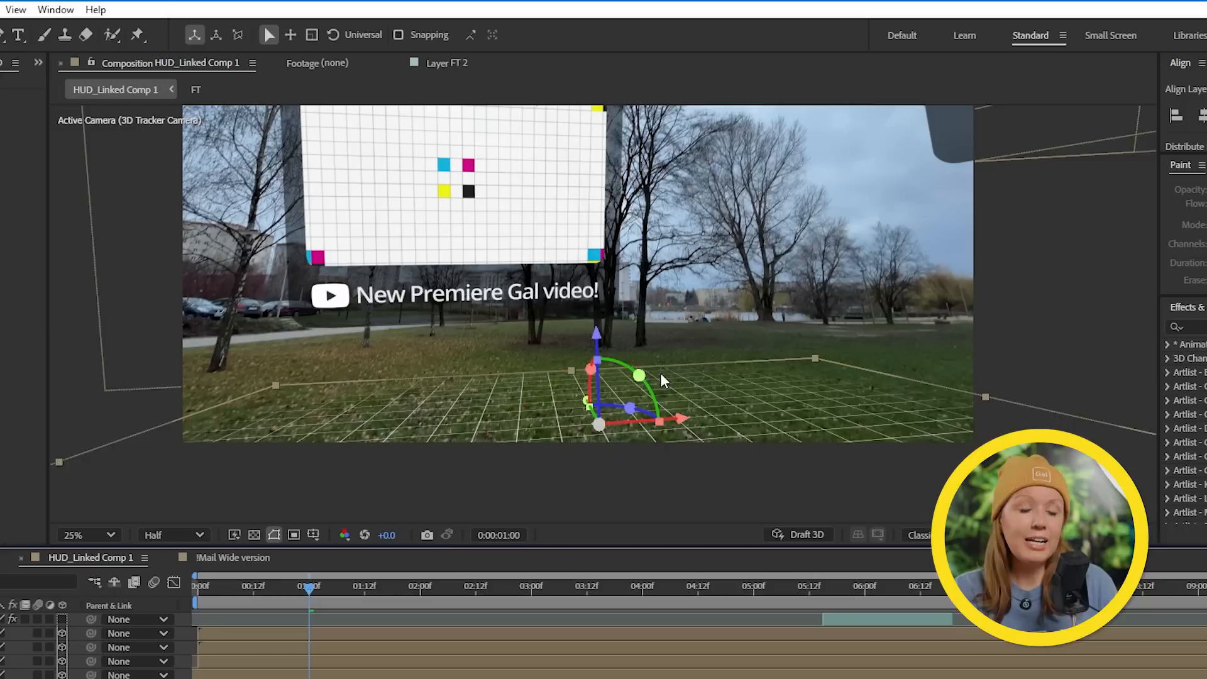
Step: Nudge the grid plane onto the grass and set the GRID layer's mode to Overlay
left_click_drag(638, 376, 573, 381)
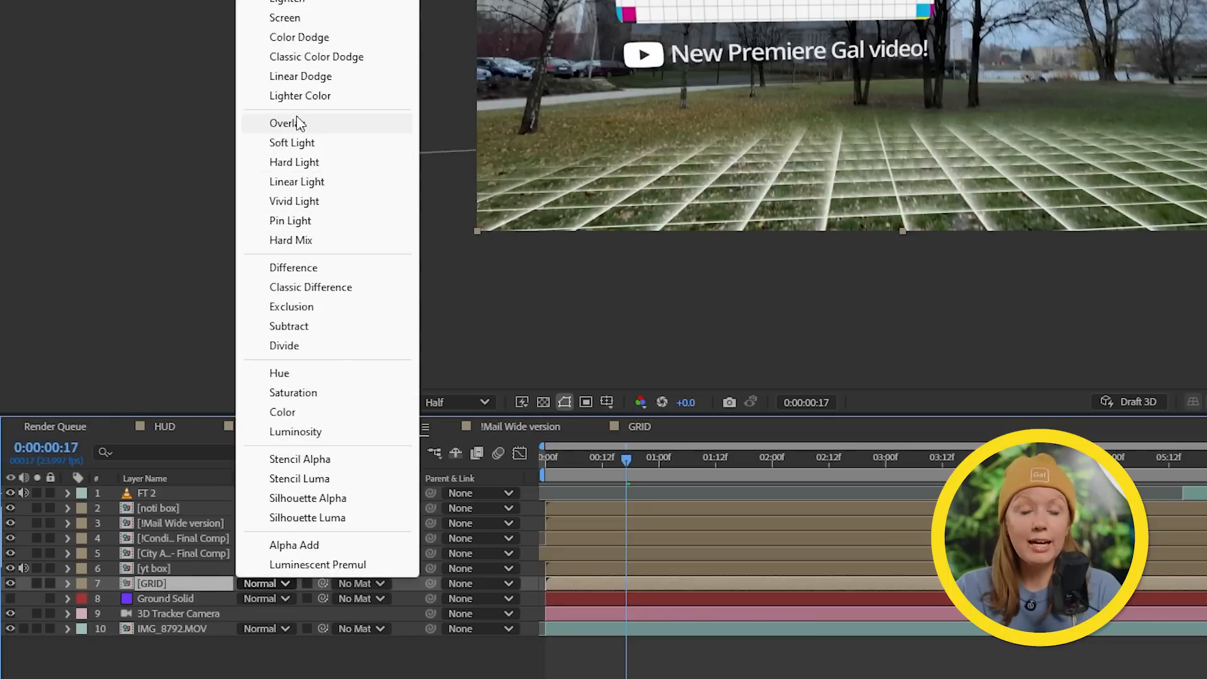
left_click(285, 123)
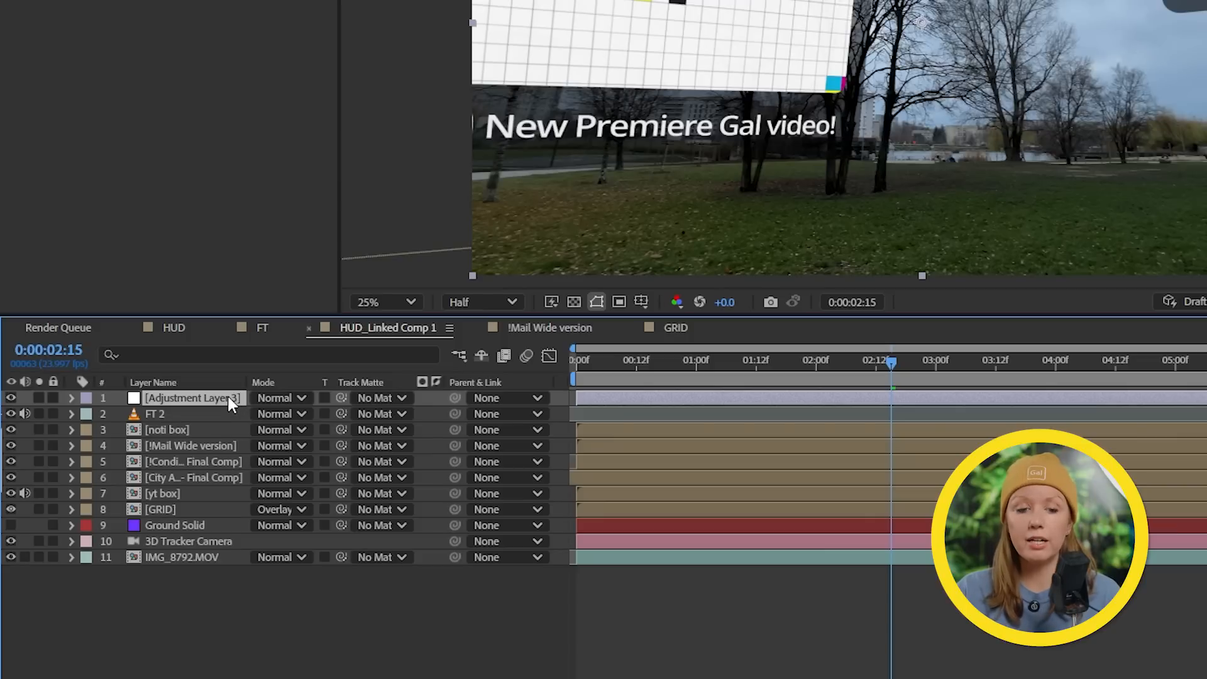
Step: Search Effects & Presets for 'opti' to find Optics Compensation
type("opti")
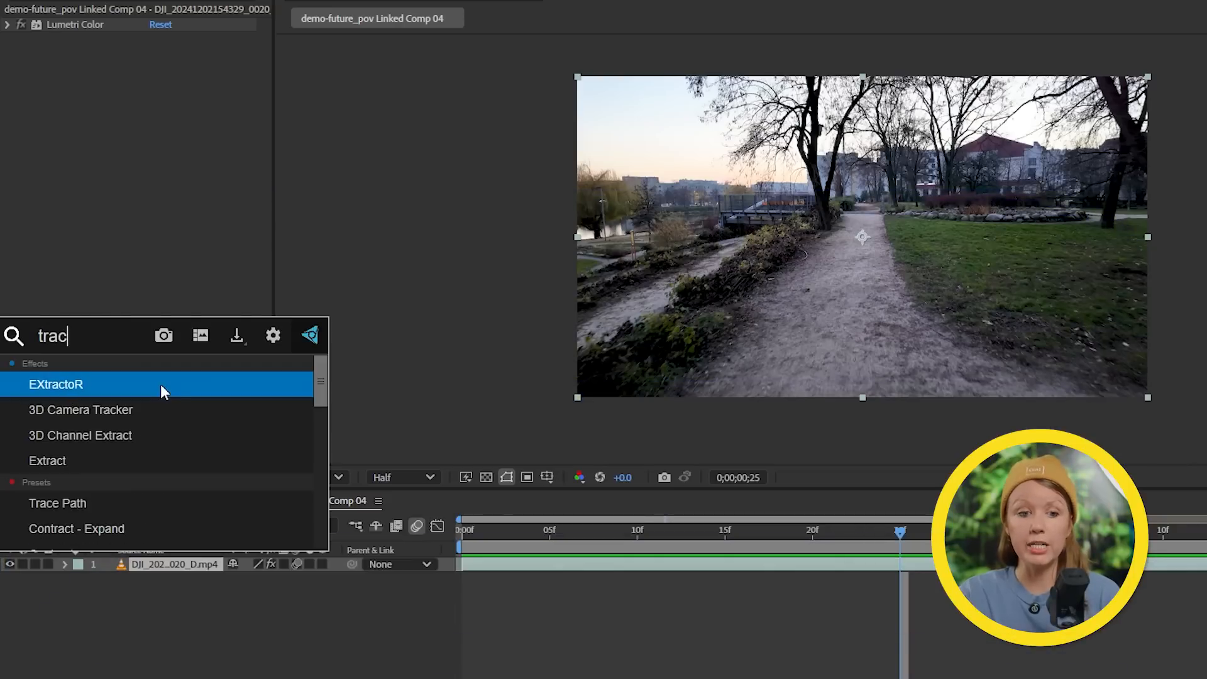
Step: Apply 3D Camera Tracker to the path footage and create solids and a camera from track points
right_click(601, 330)
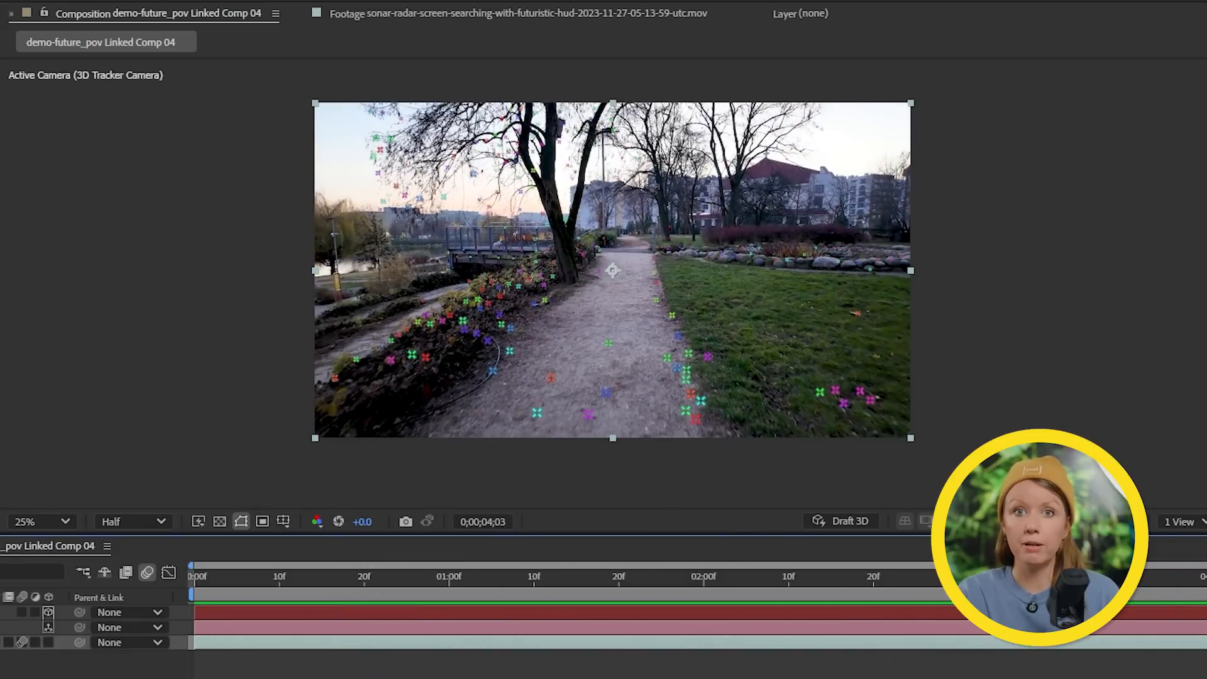
right_click(614, 271)
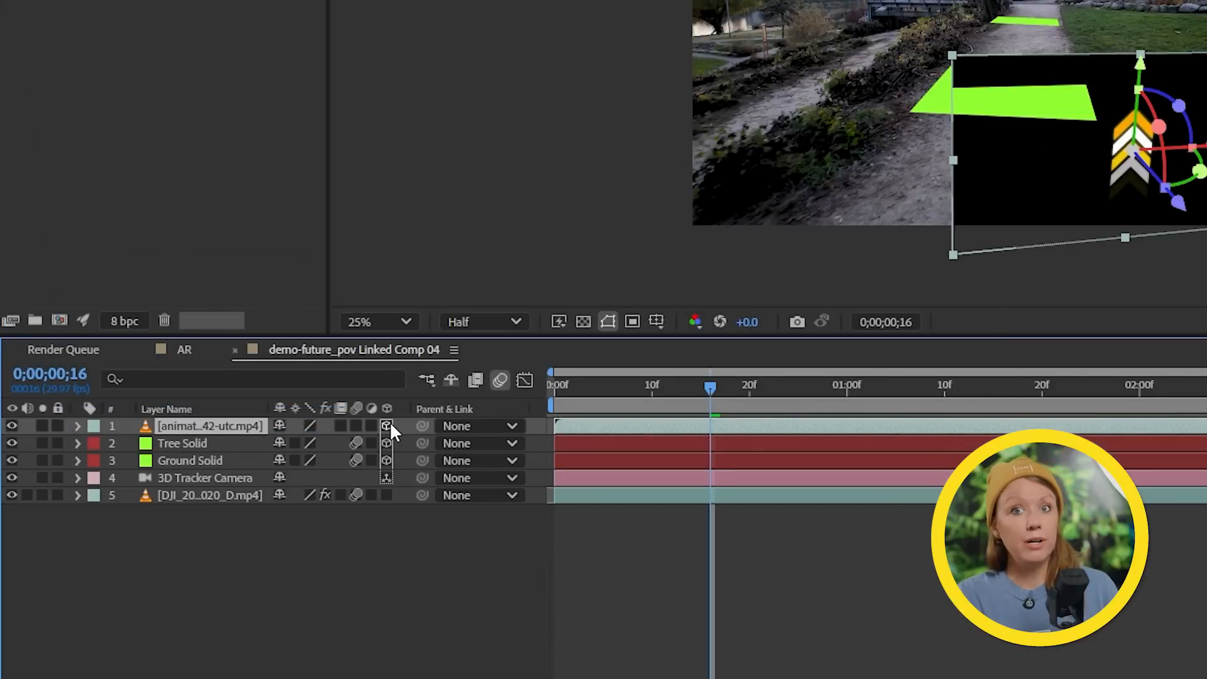
Step: Make the arrows clip a 3D layer and reveal the Ground Solid's position values
left_click(301, 426)
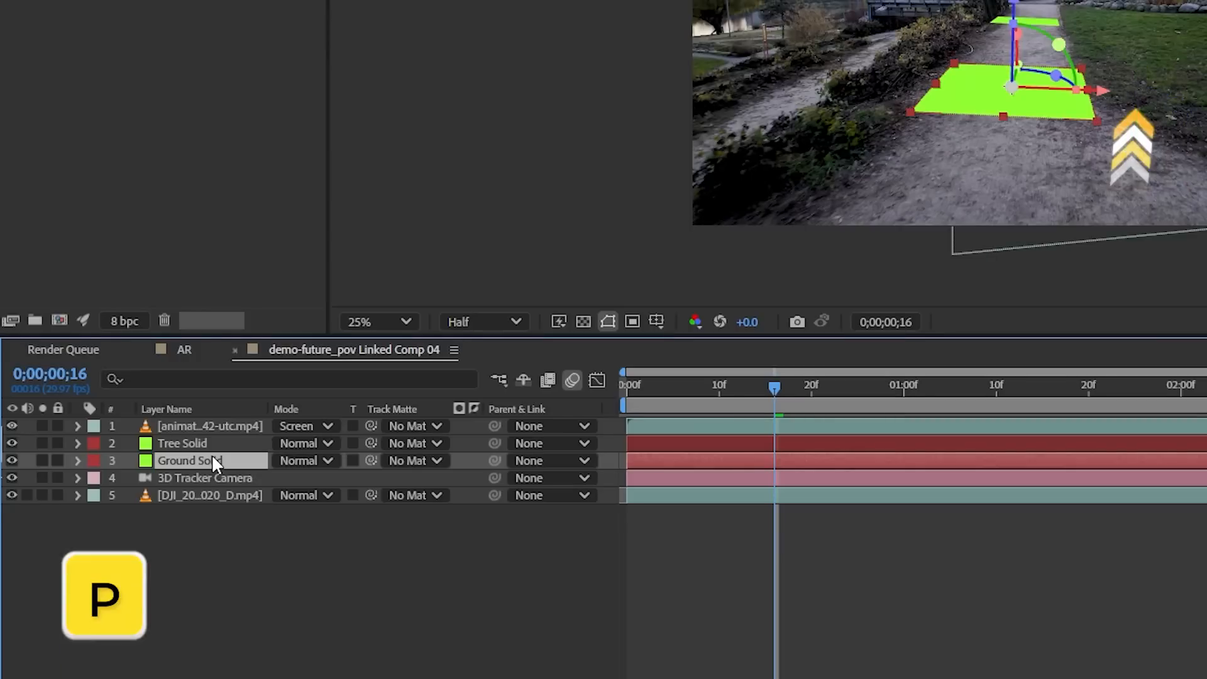
key("p")
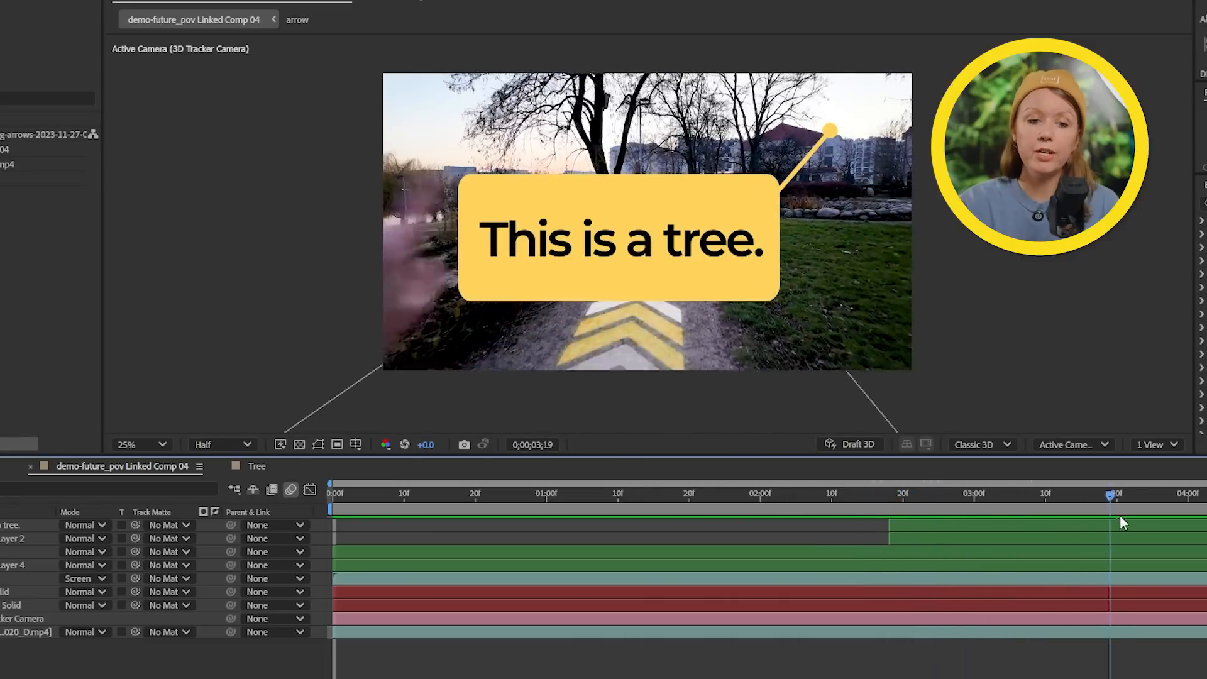
Step: Pre-compose the 'This is a tree.' label layers into a single composition
right_click(613, 242)
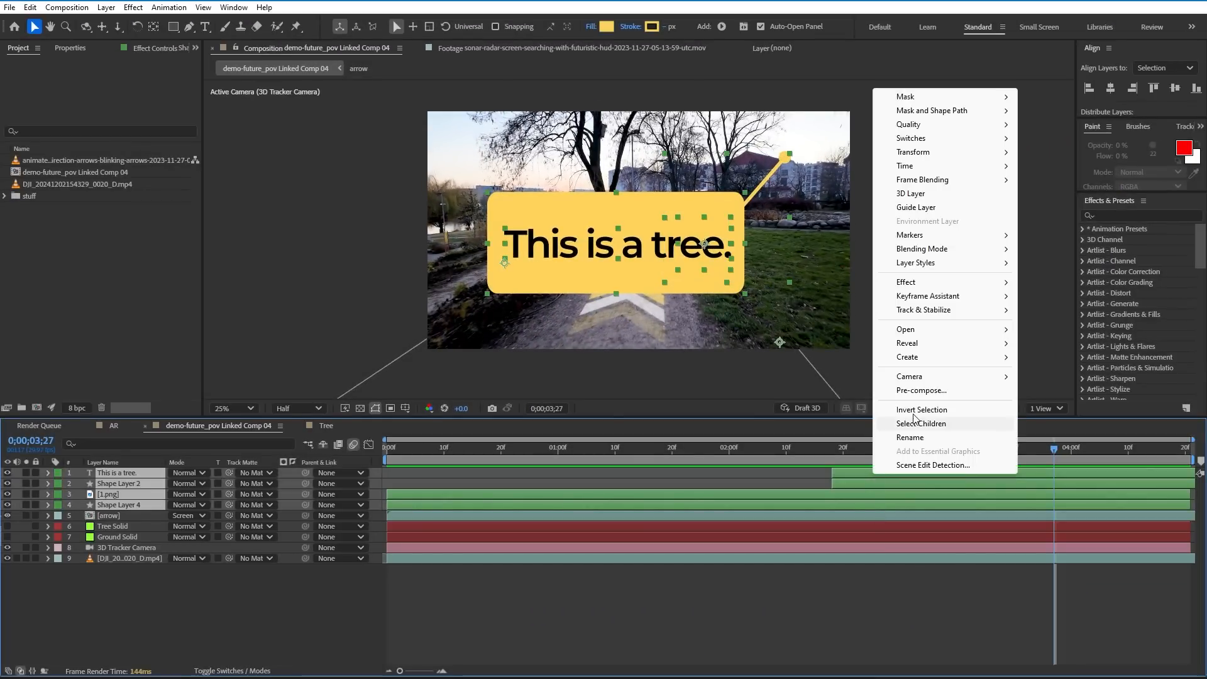
left_click(921, 390)
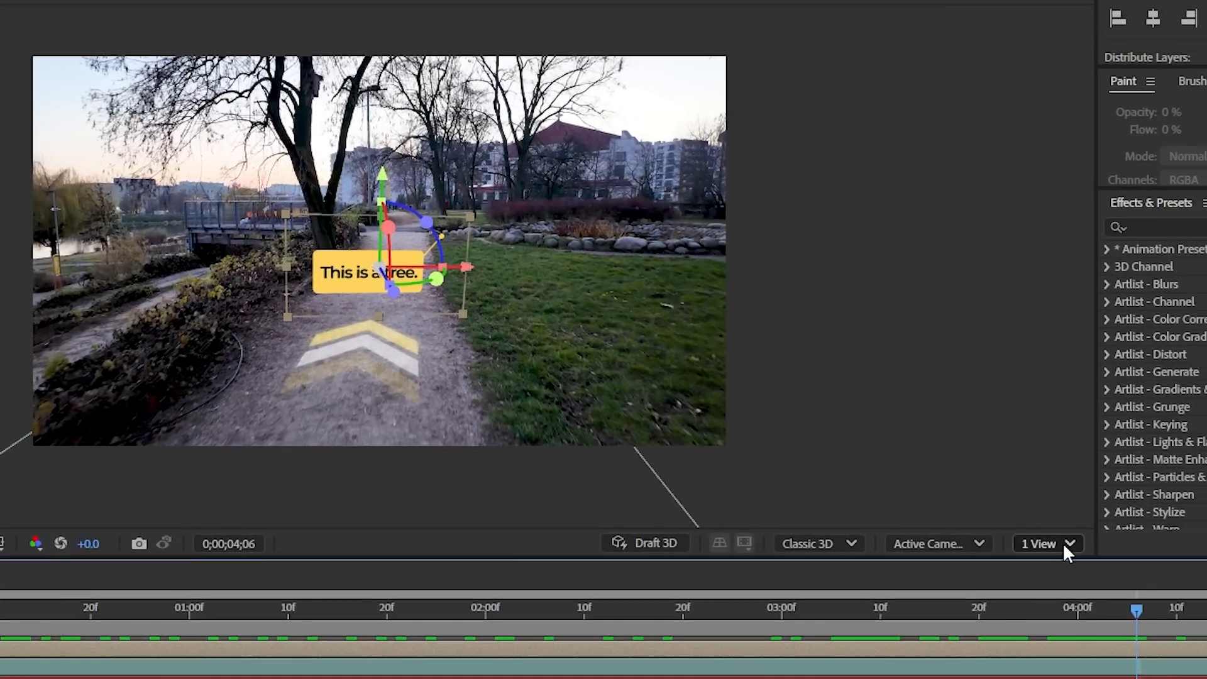
Step: Switch the viewer to multiple views for adjusting the tree label in 3D
left_click(1046, 544)
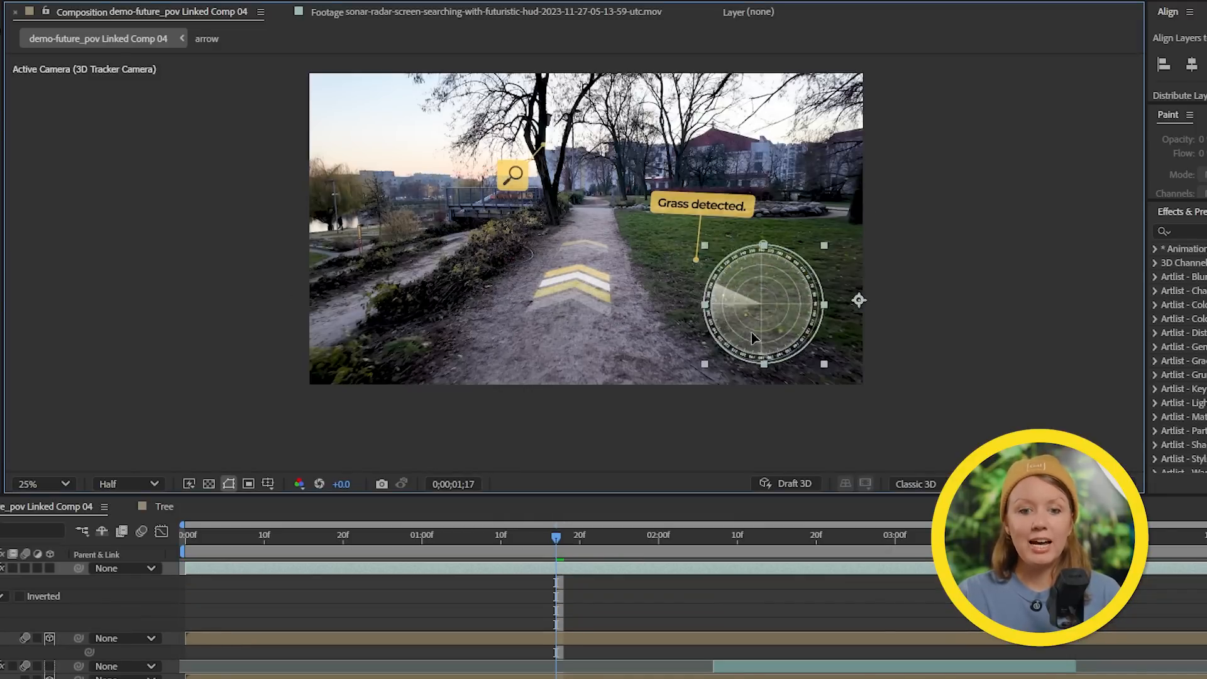
Step: Move the radar minimap onto the grass beside the path
left_click_drag(762, 300, 806, 319)
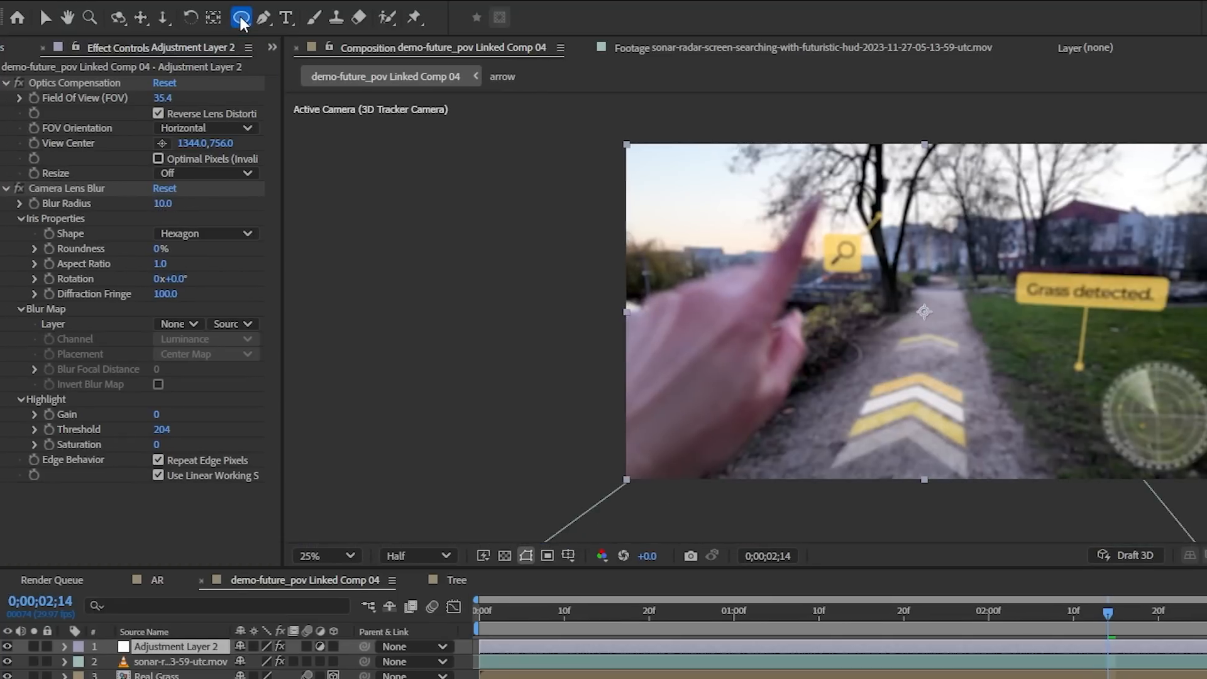
Step: Select the Ellipse tool for the mask and expand the Camera Lens Blur settings
left_click(242, 17)
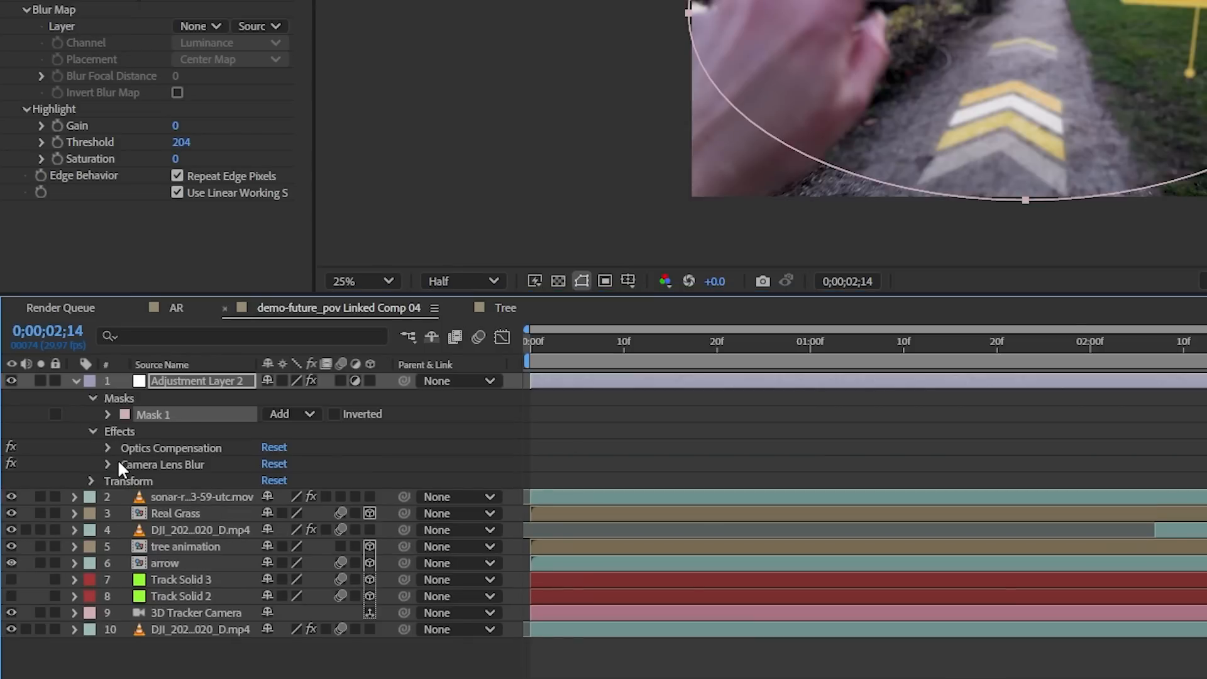
left_click(108, 464)
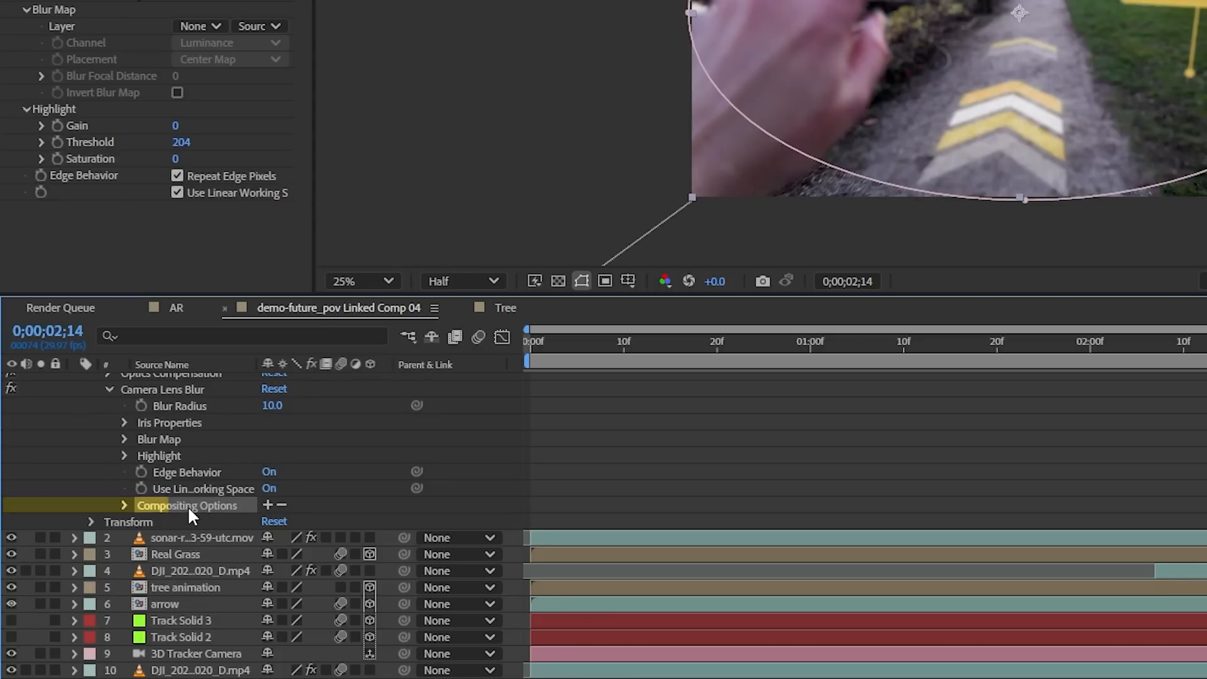
Step: Reference Mask 1 in Camera Lens Blur's compositing options and invert it to blur only the edges
left_click(187, 505)
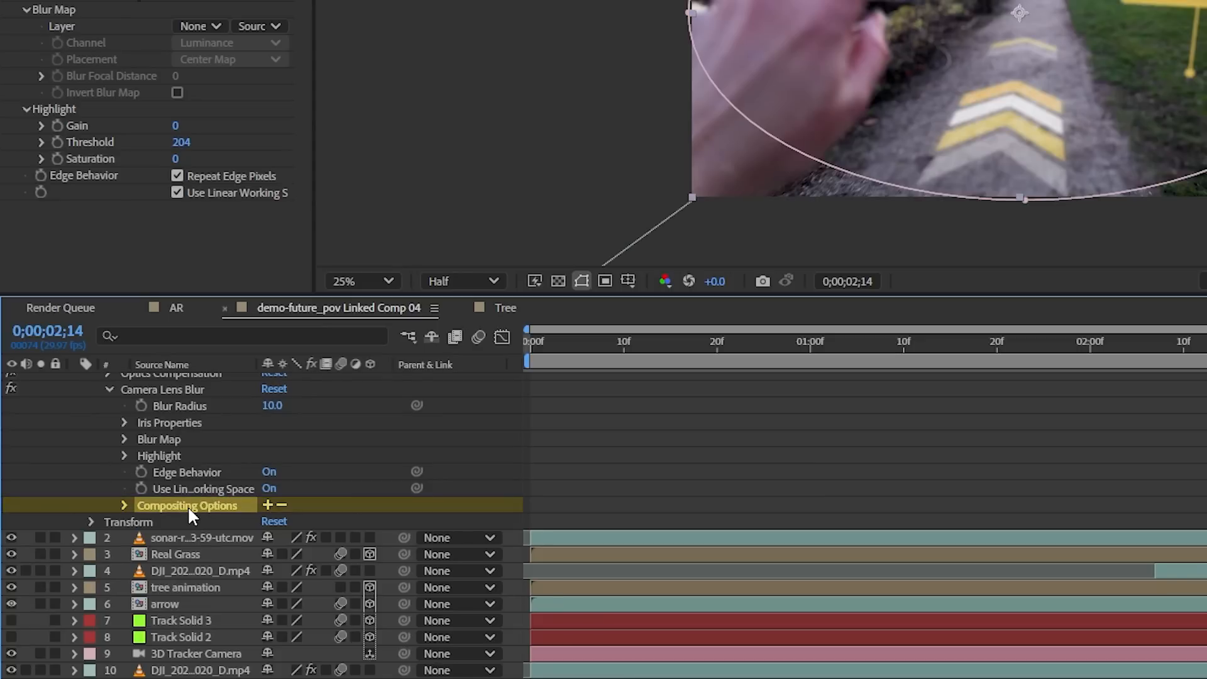
left_click(123, 506)
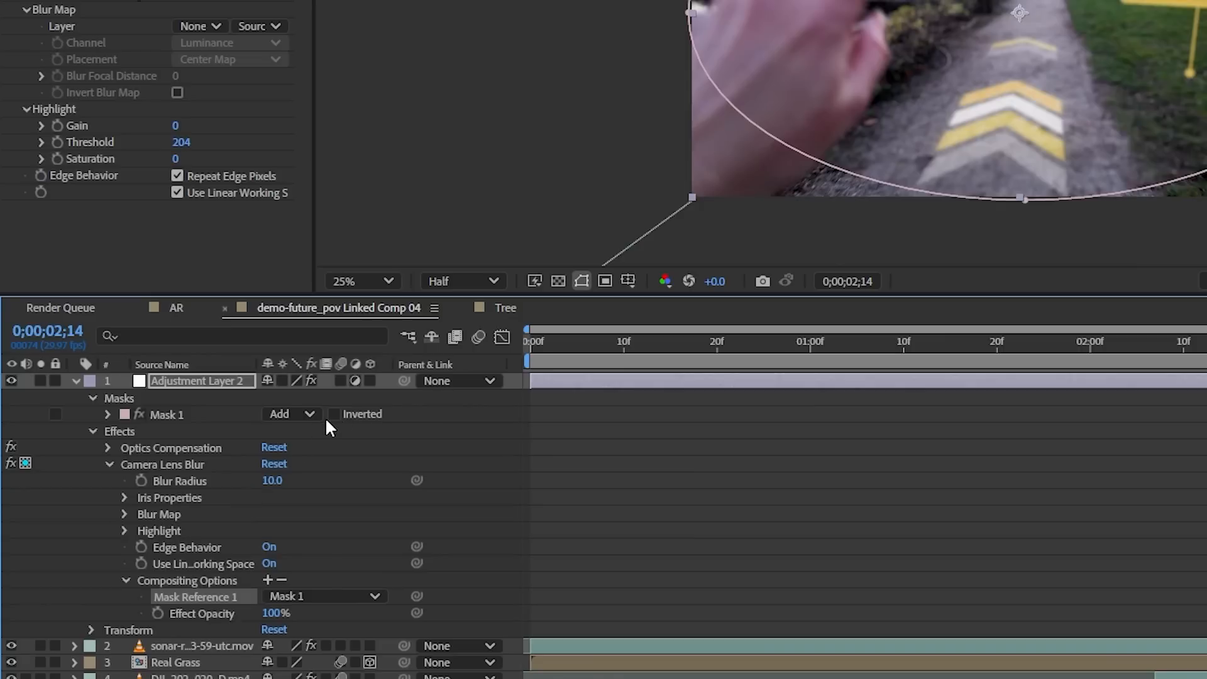
left_click(334, 414)
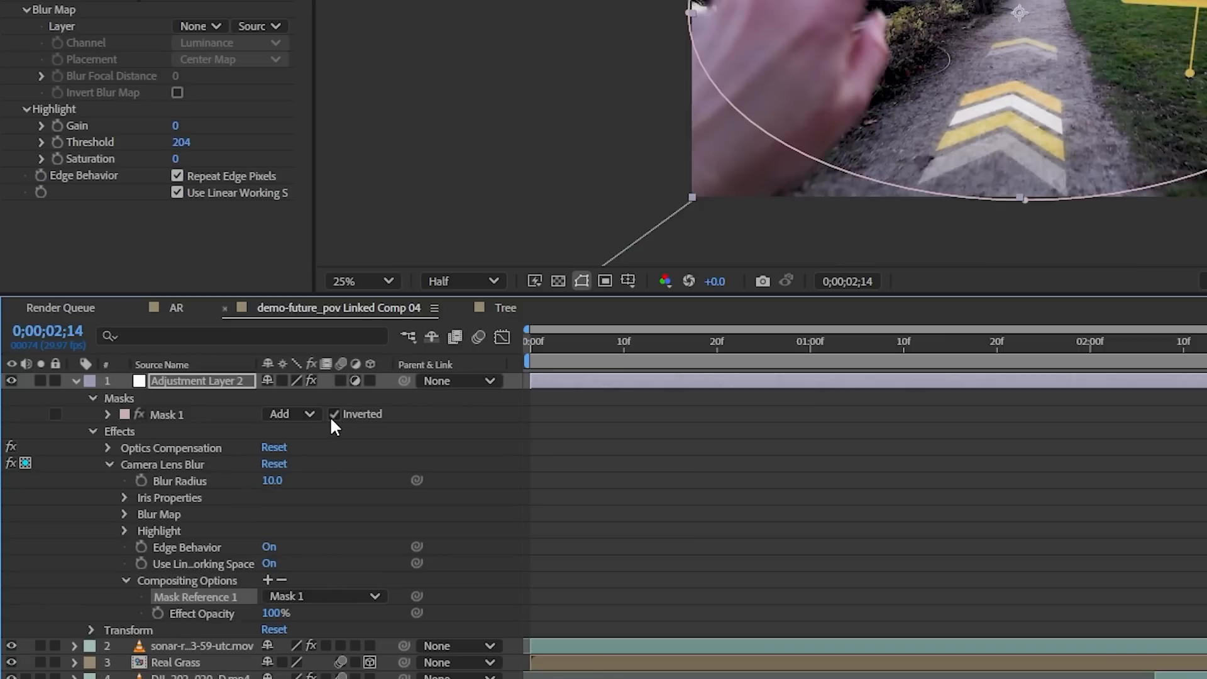